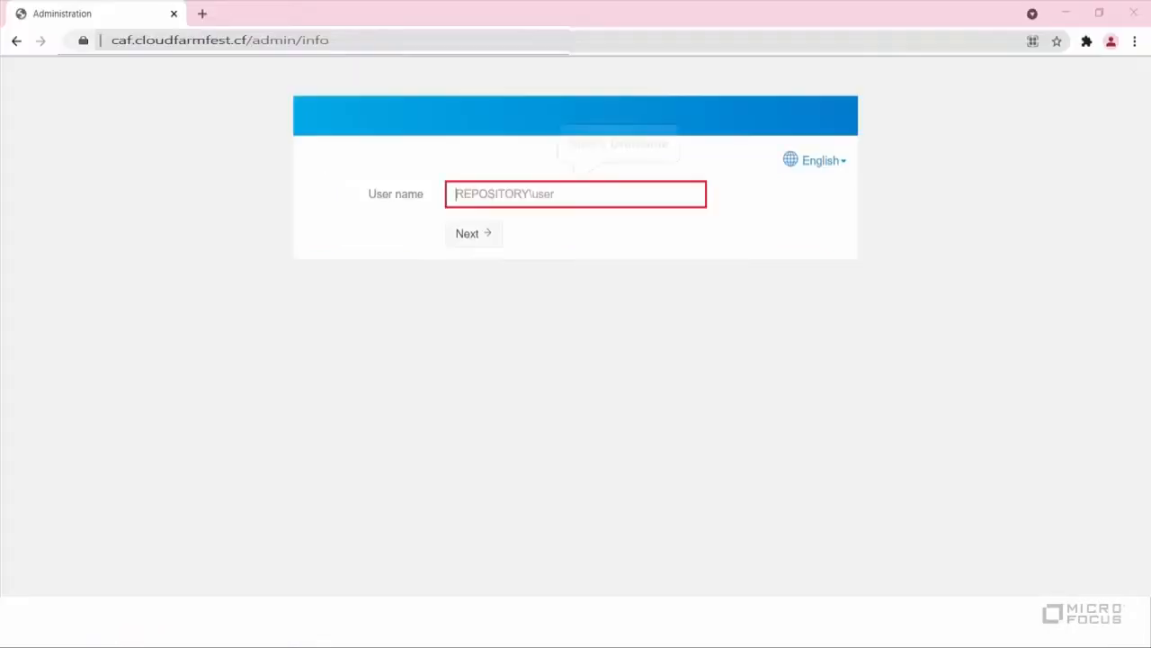
Sign in as admin with the password and go to the Events list.
type("admin")
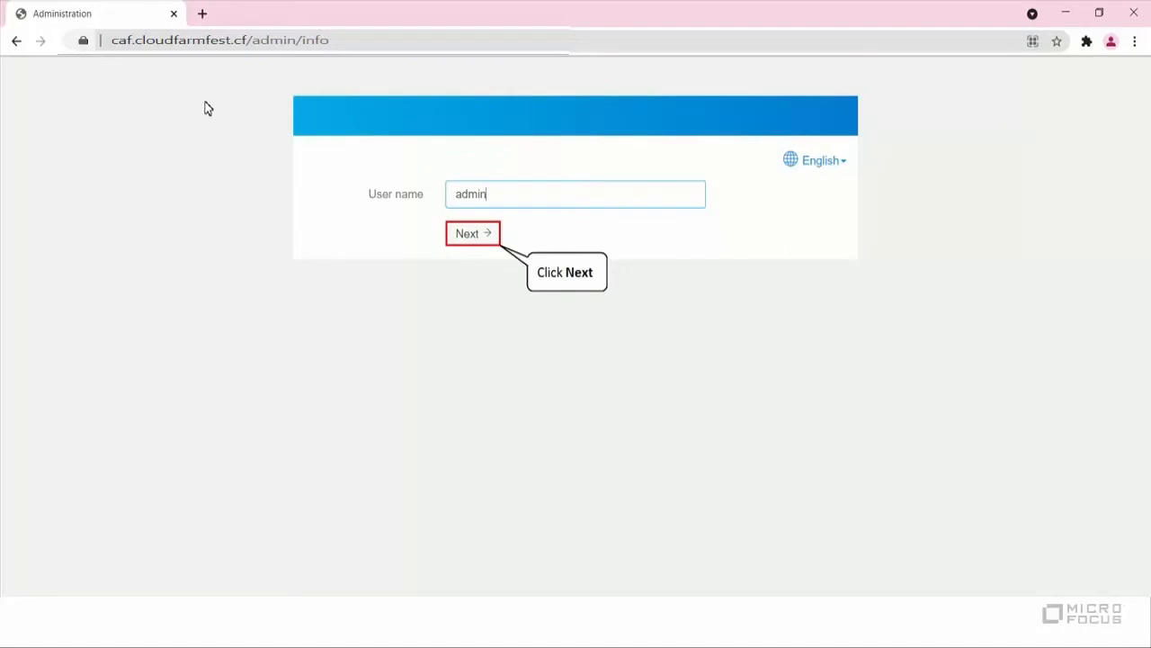
left_click(471, 234)
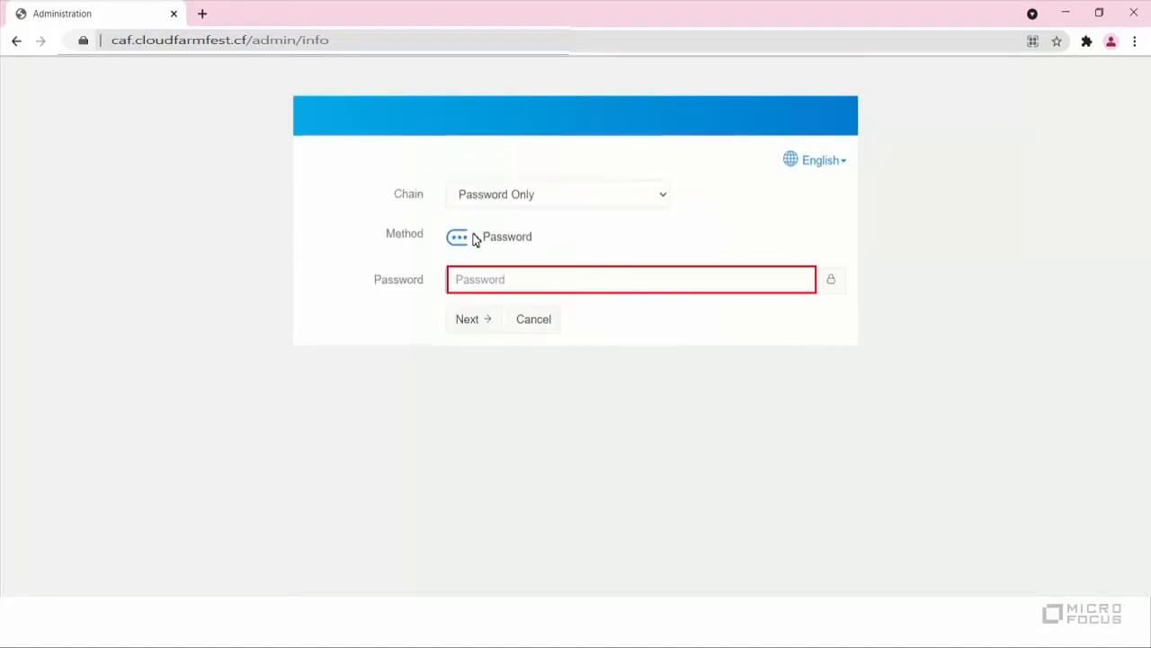
type("password")
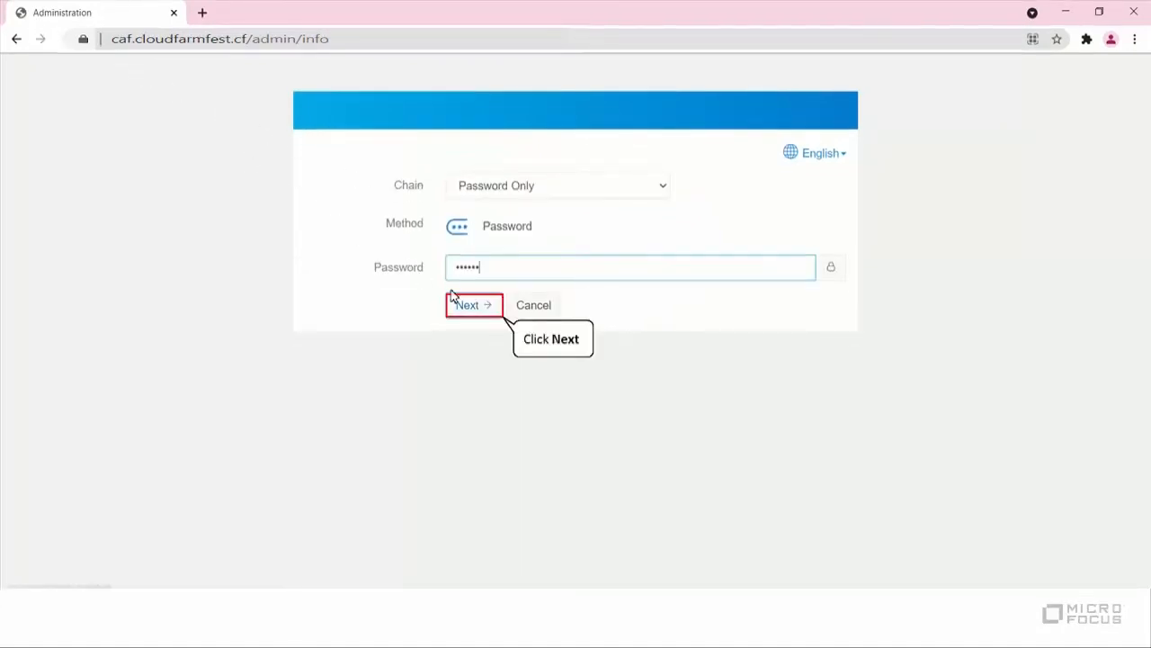
left_click(467, 304)
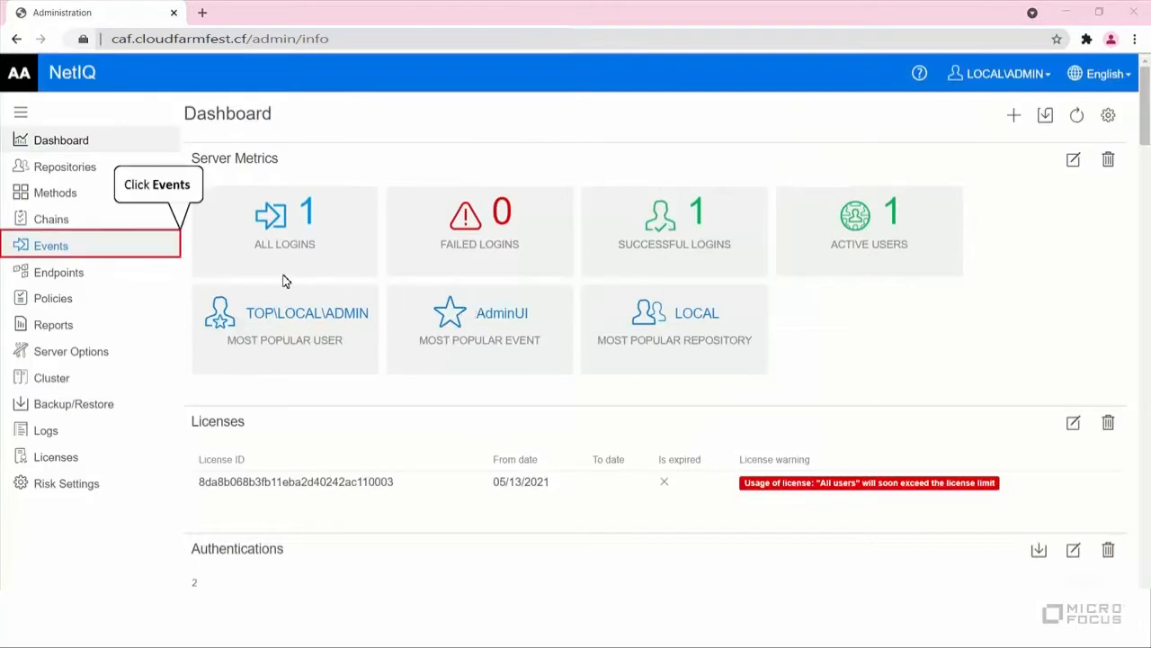
left_click(51, 245)
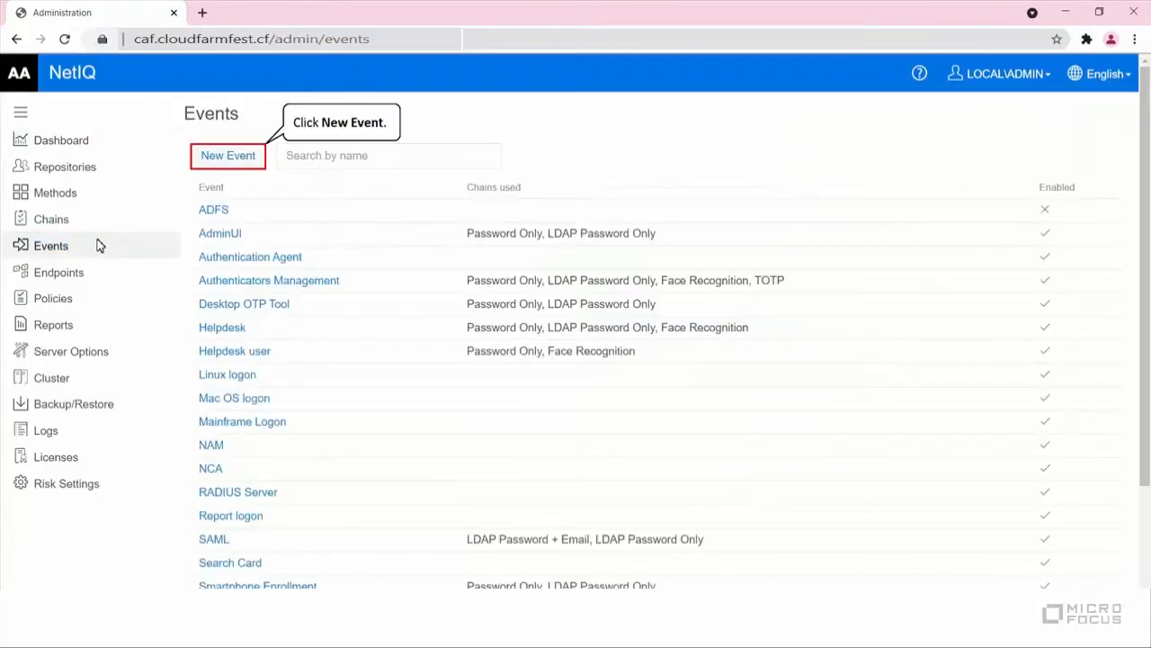
Create a new event named Office 365 of type SAML2.
left_click(227, 155)
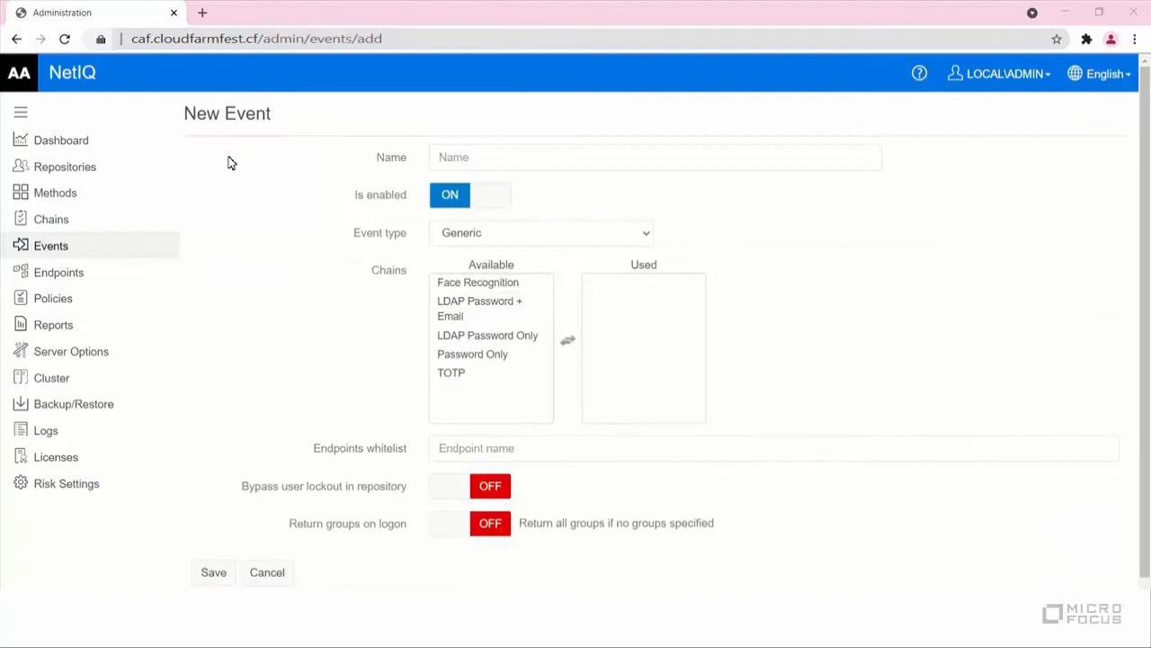
type("Office")
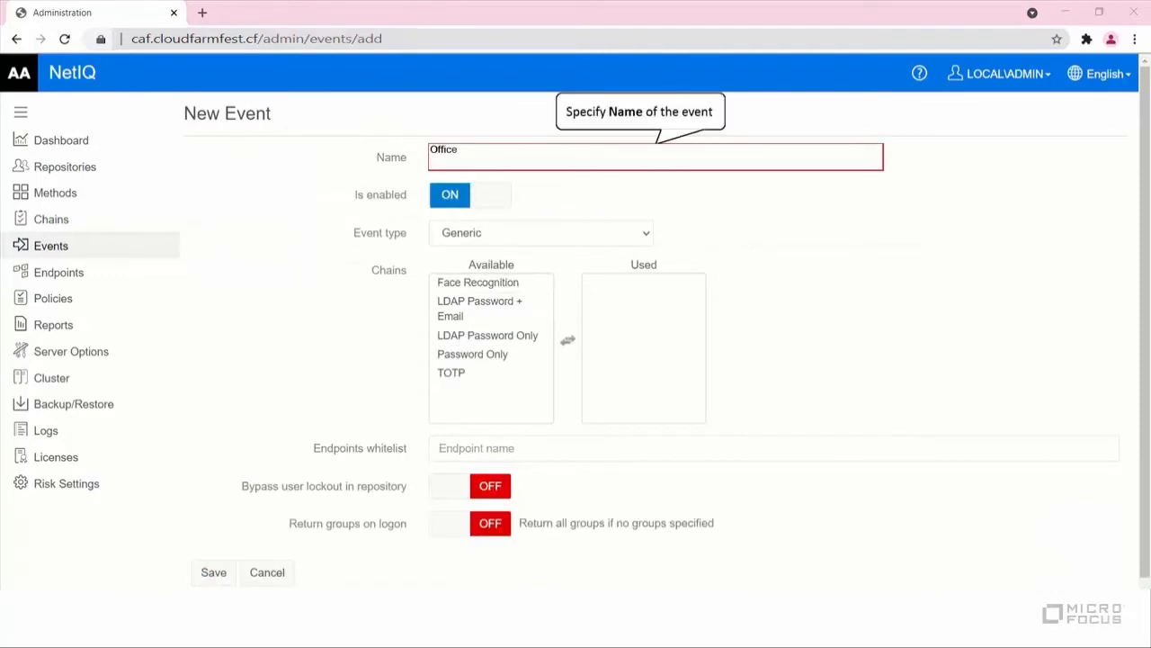
left_click(539, 232)
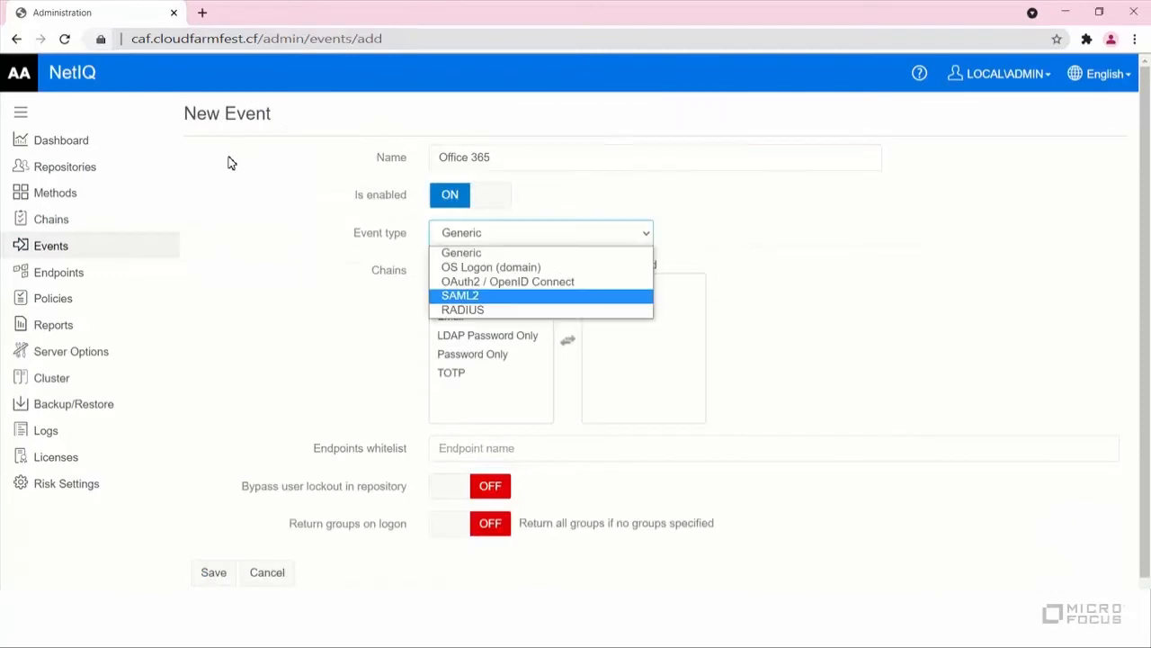
left_click(460, 295)
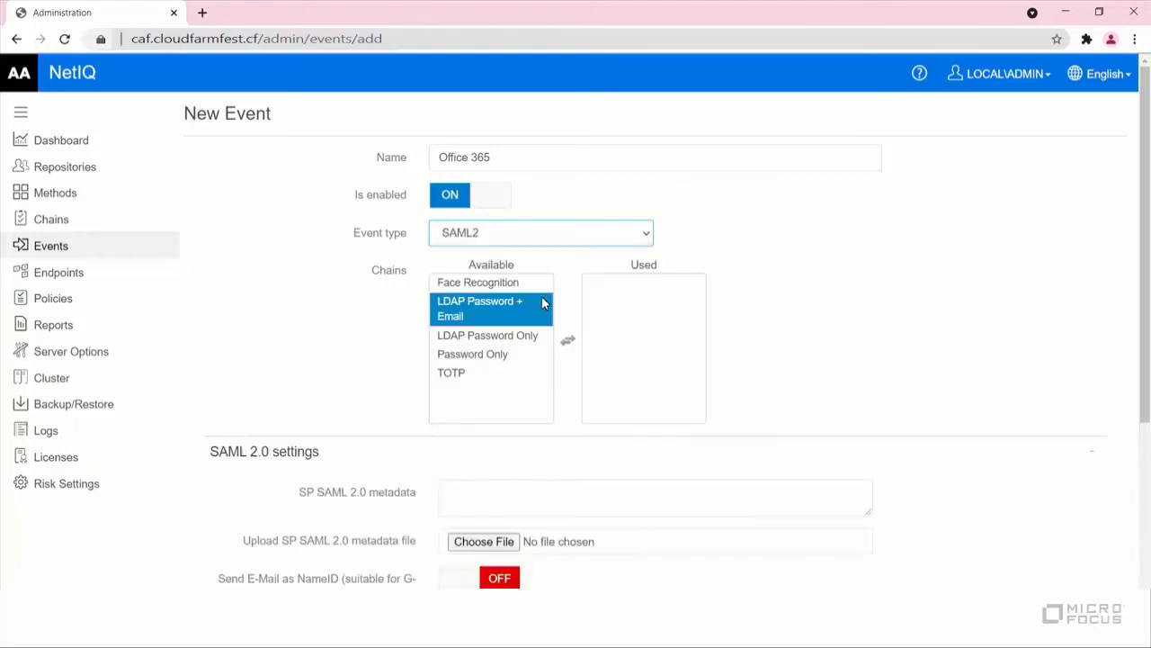
mouse_move(543, 304)
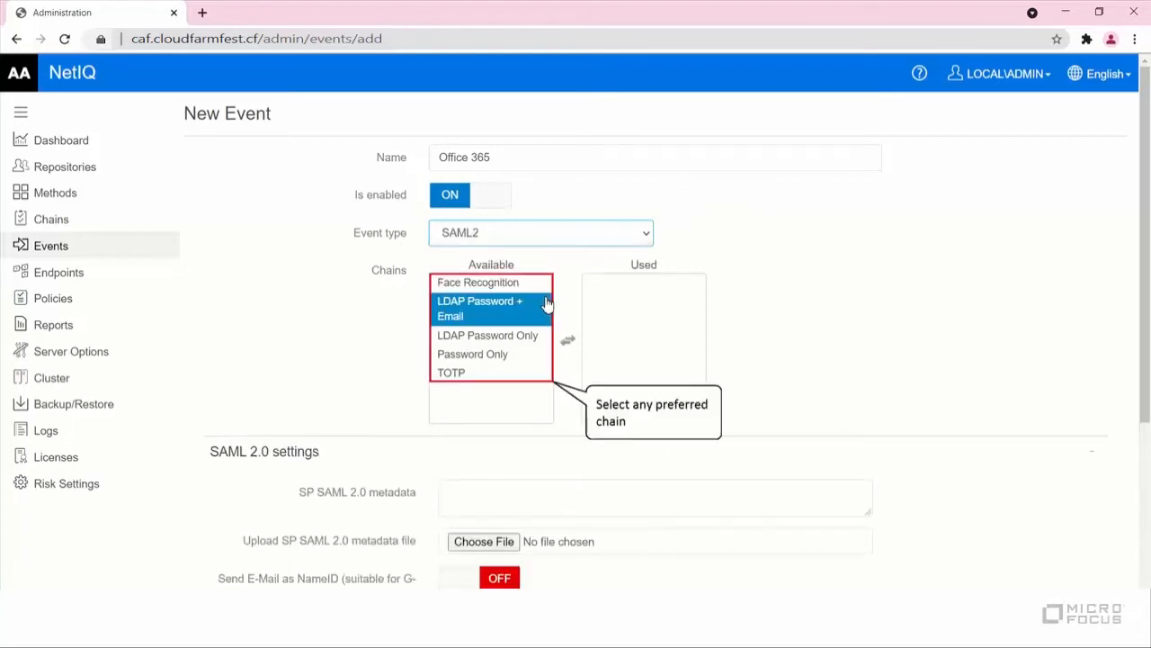
mouse_move(518, 320)
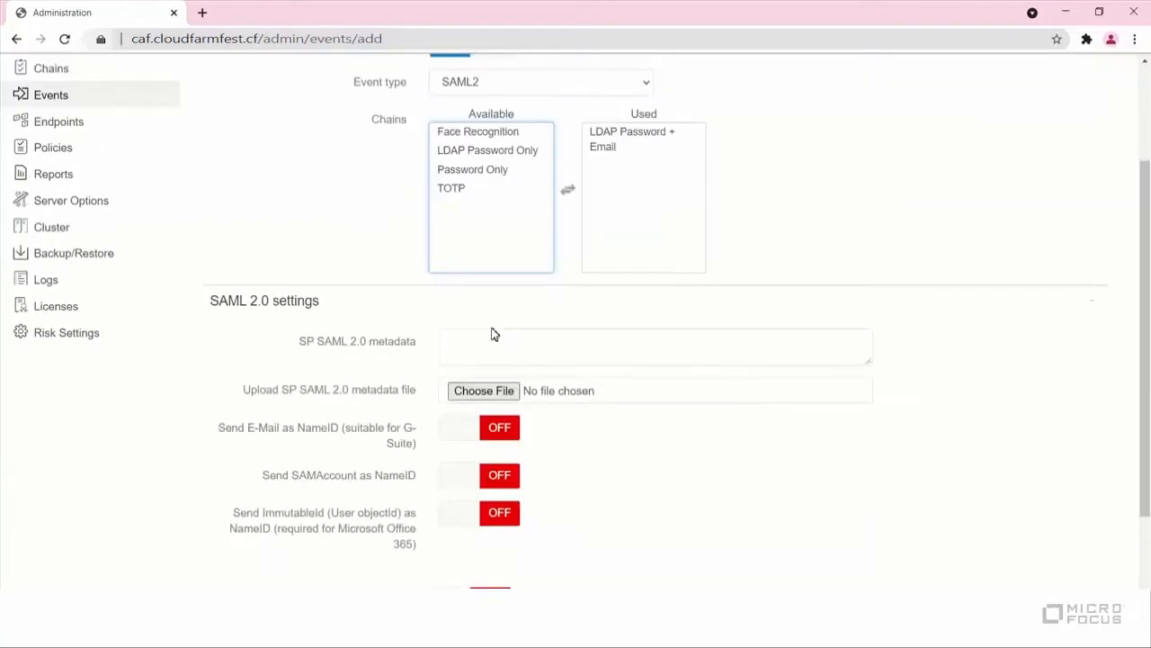
mouse_move(482, 389)
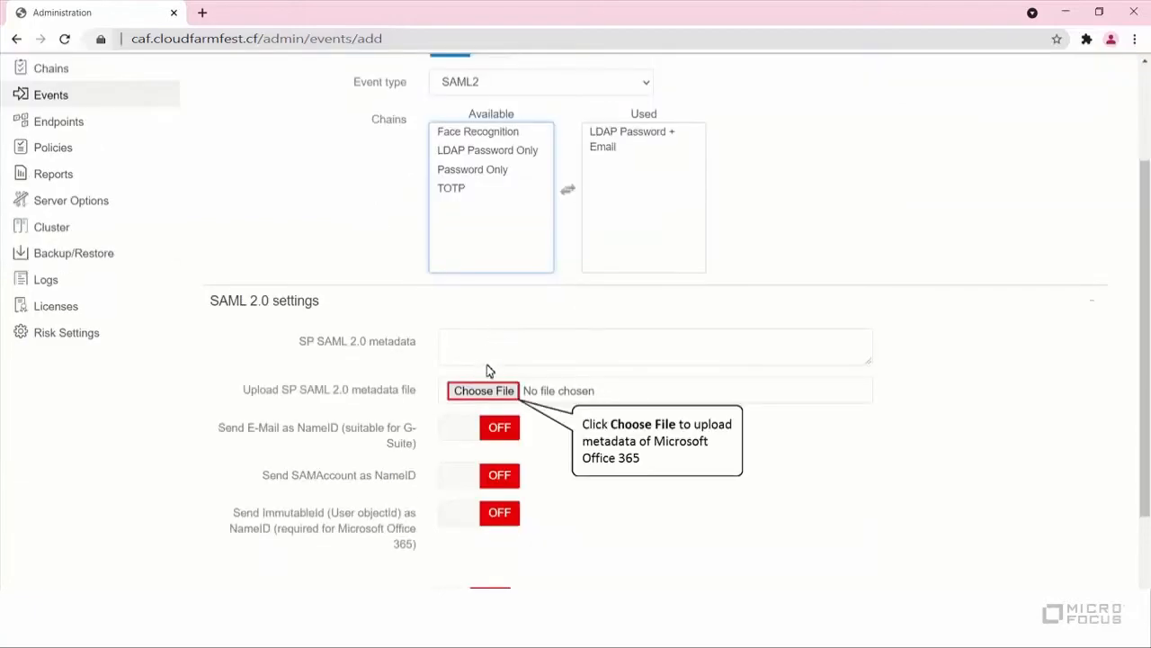
Upload federationmetadata.xml, send ImmutableId as NameID, and save the Office 365 event.
left_click(482, 391)
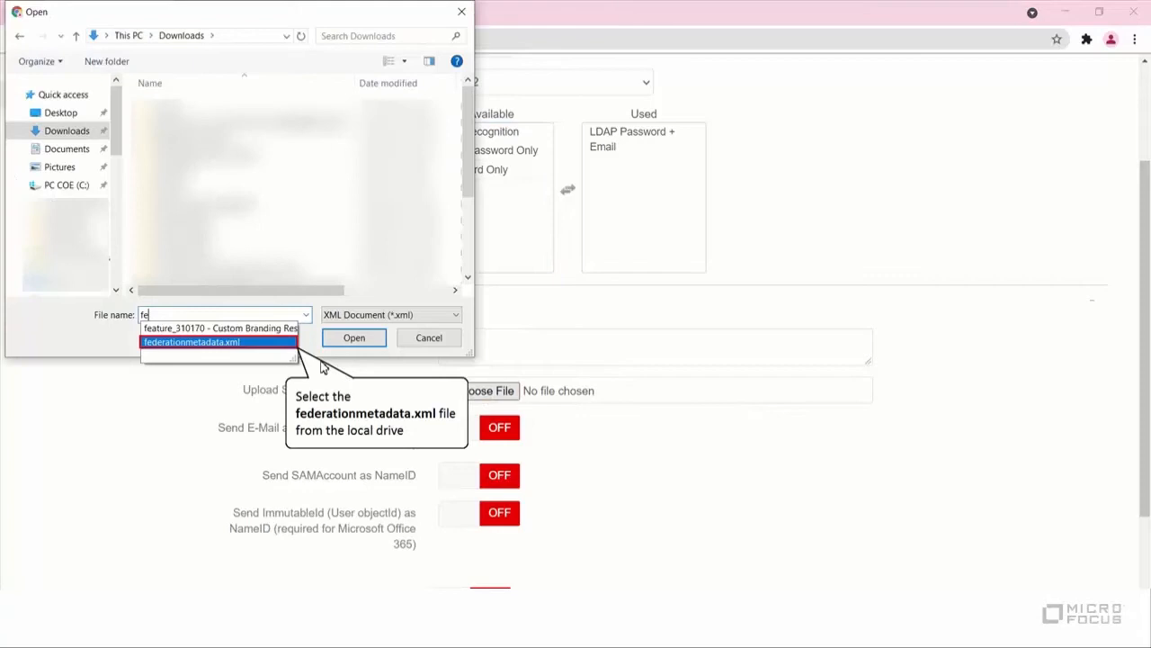
left_click(191, 342)
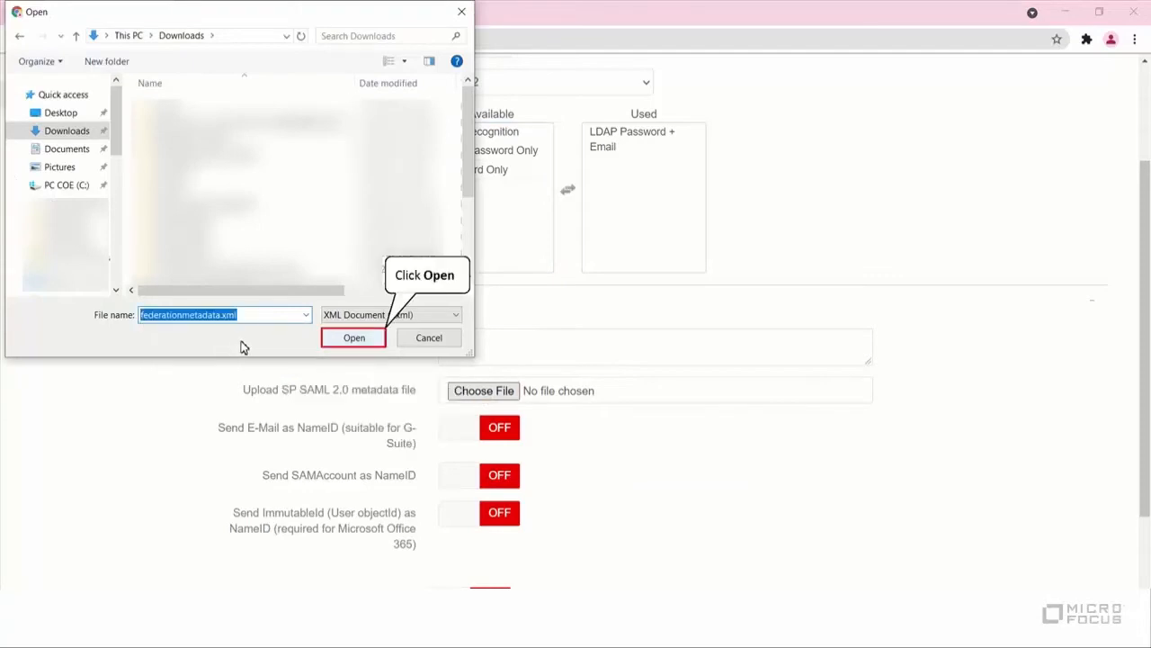
left_click(352, 338)
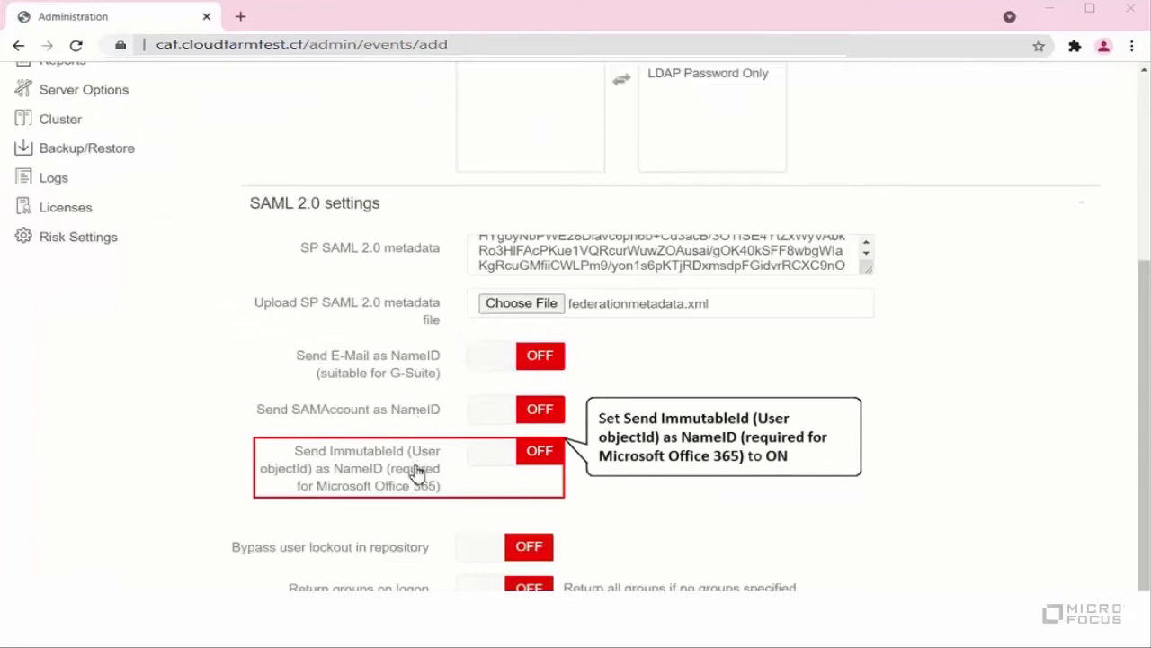
left_click(540, 449)
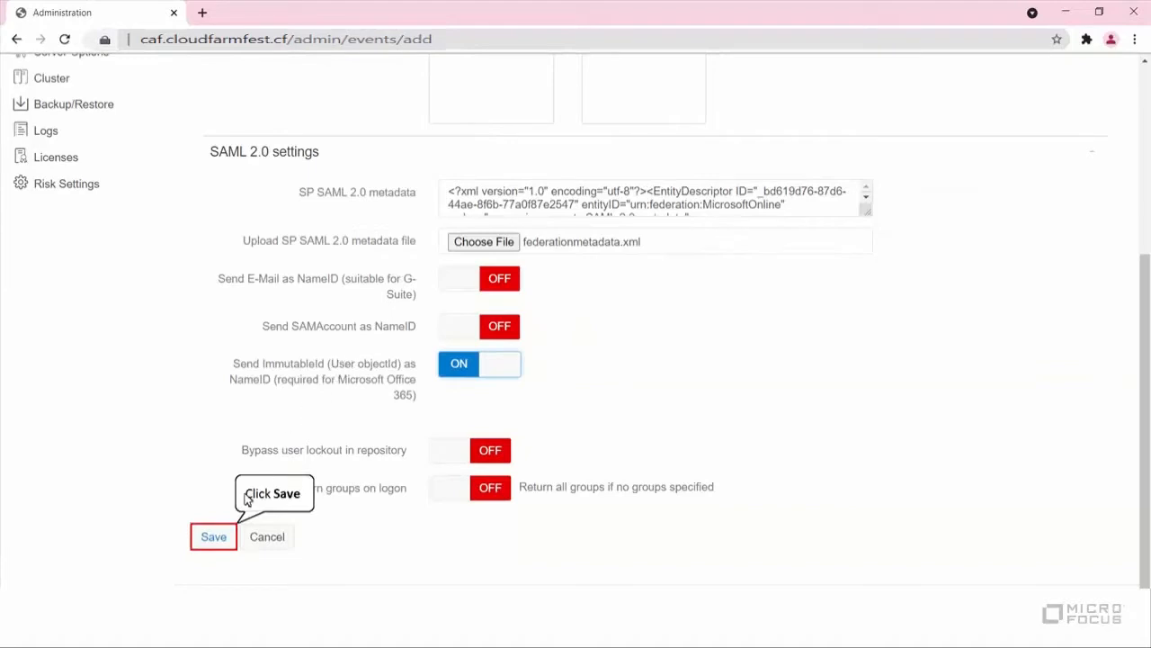
left_click(212, 536)
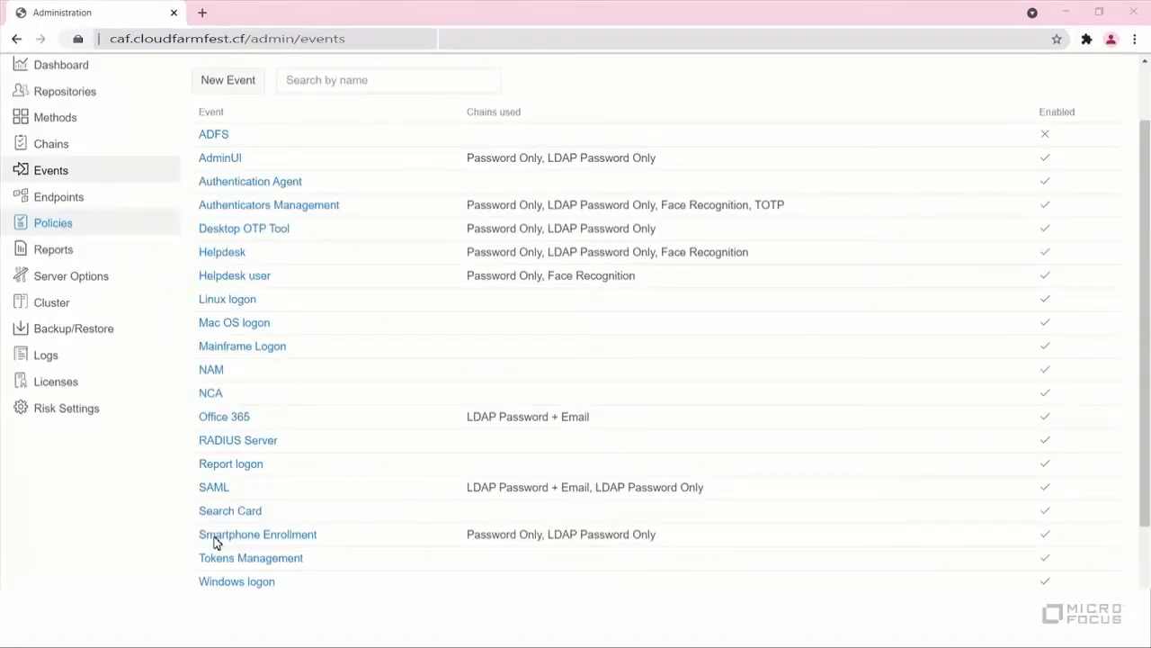
left_click(52, 223)
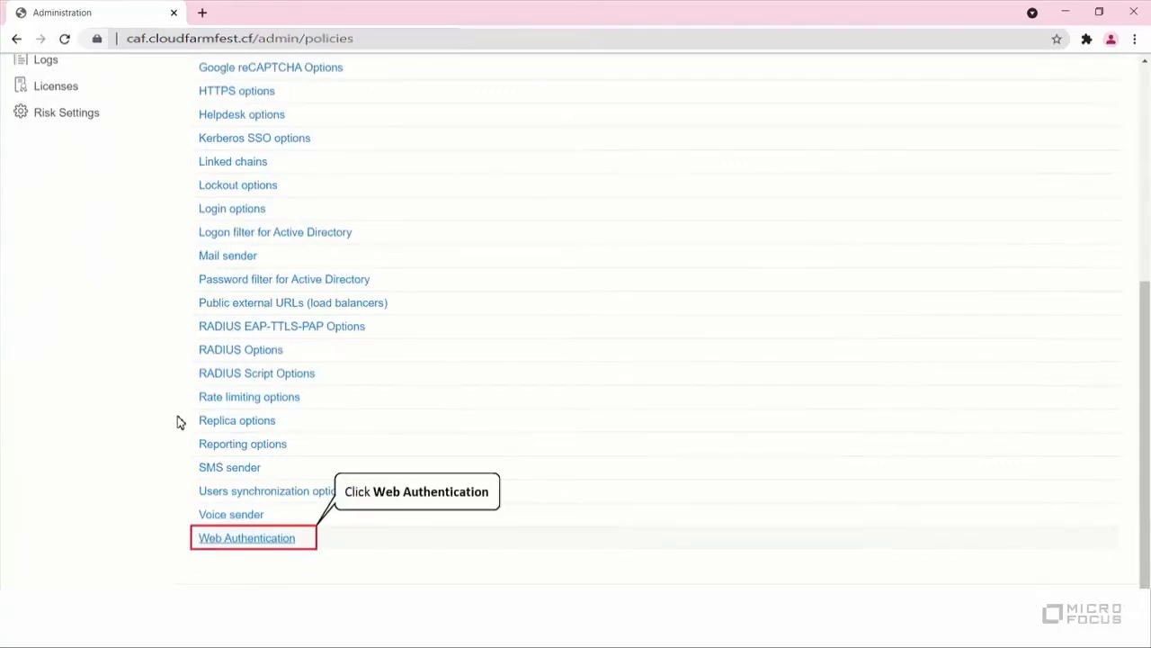
left_click(246, 536)
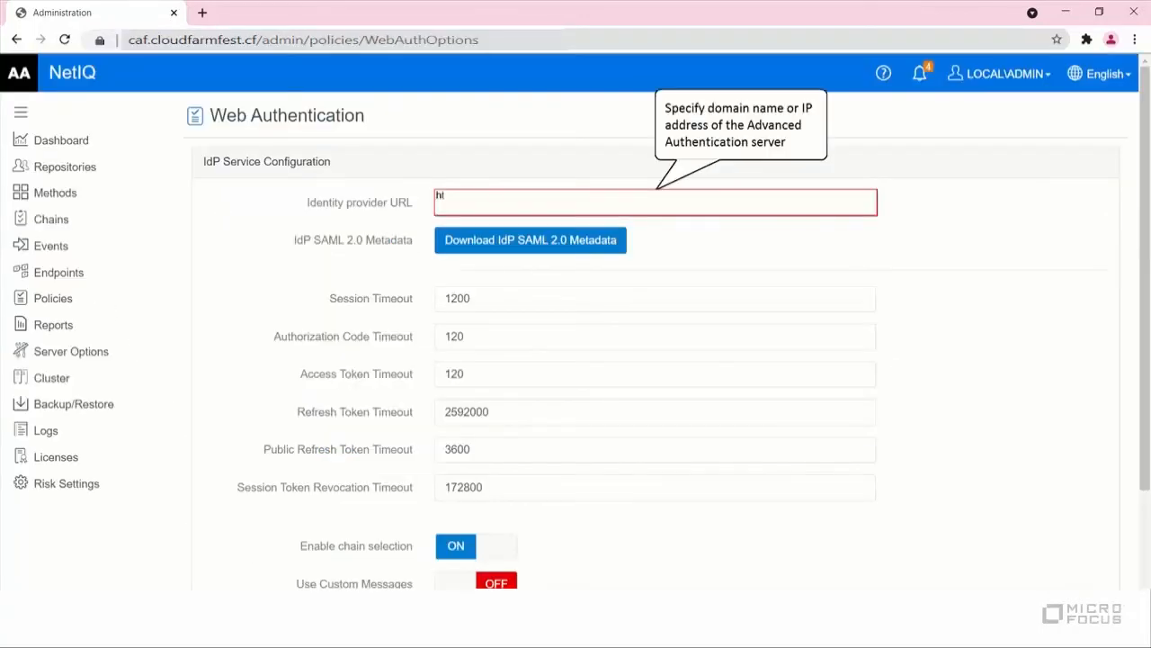
type("https://caf.cloudfarmfes")
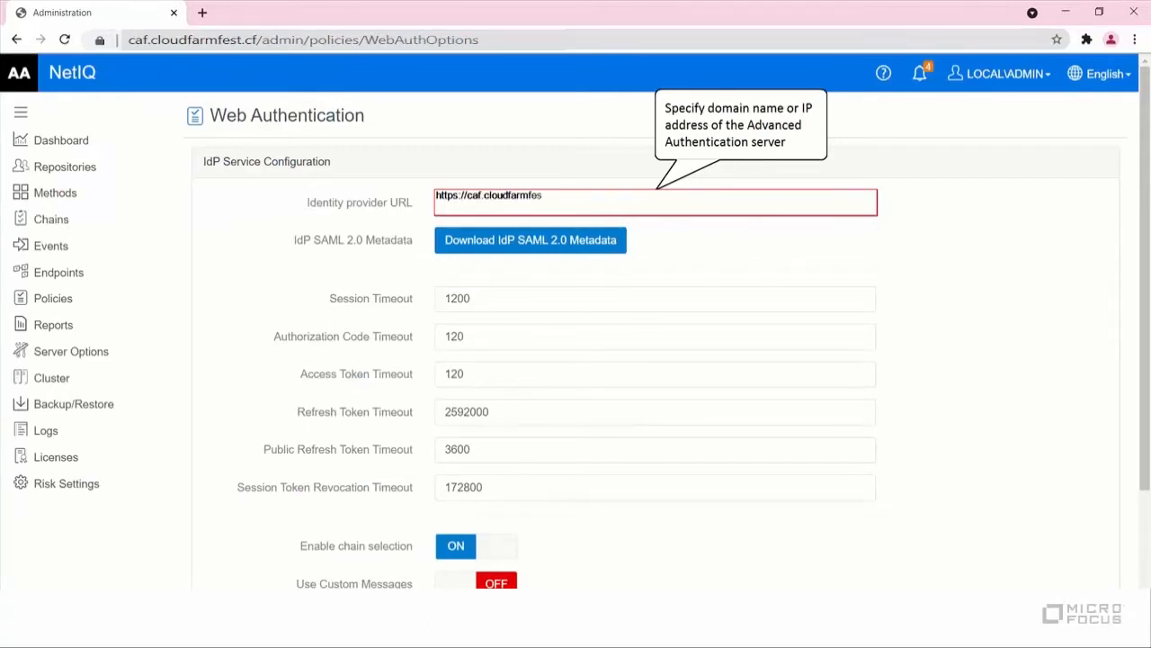
type("https://caf.cloudfarmfest.cf/")
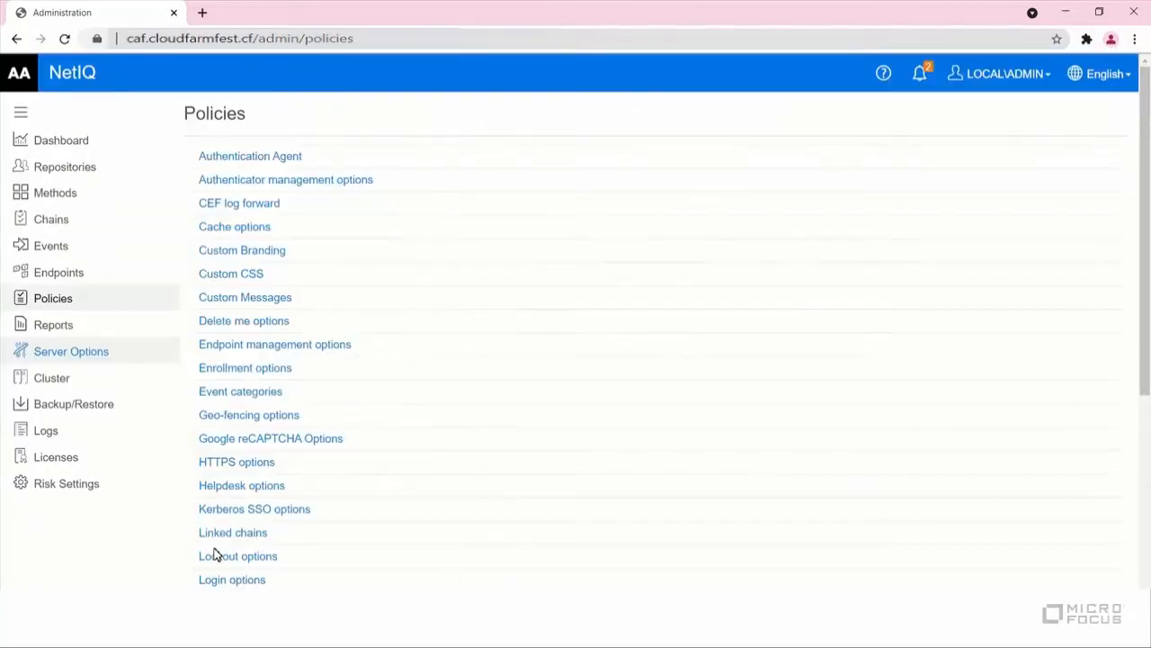
scroll("down", 3)
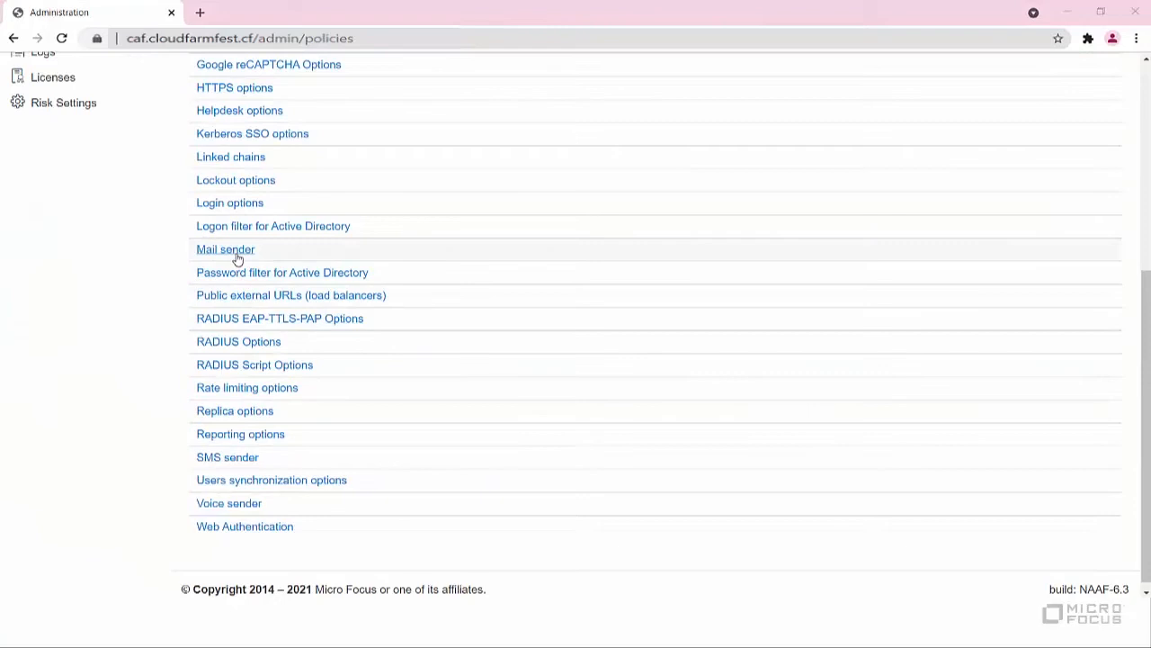
left_click(225, 248)
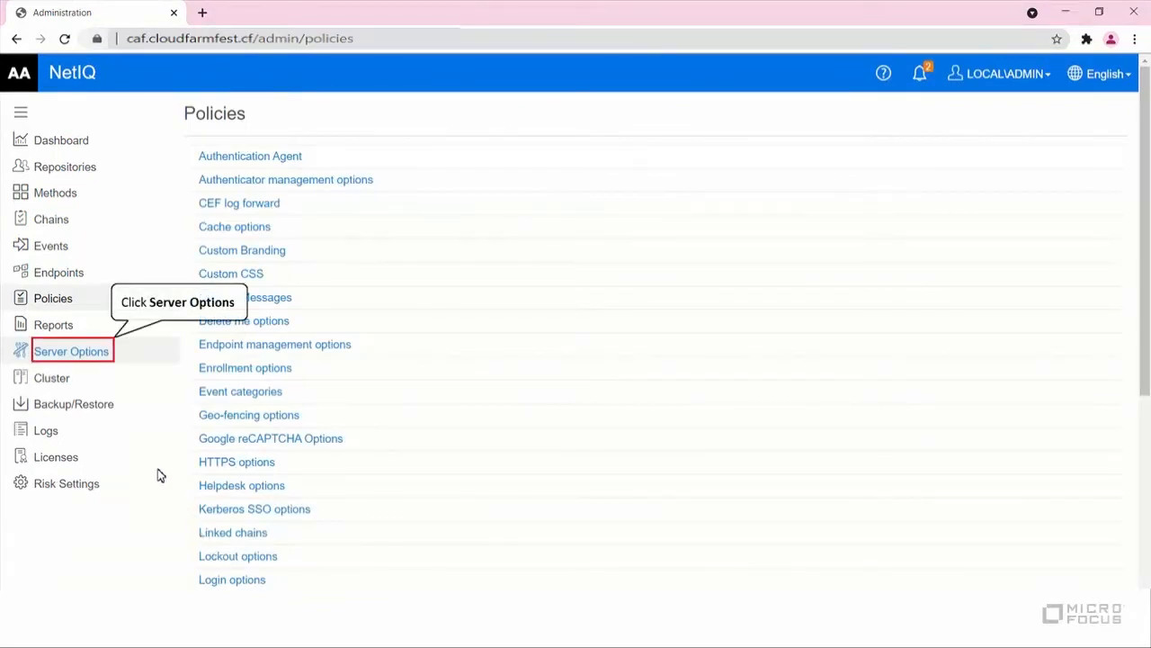
View the OSP signing certificate under Server Options.
left_click(72, 351)
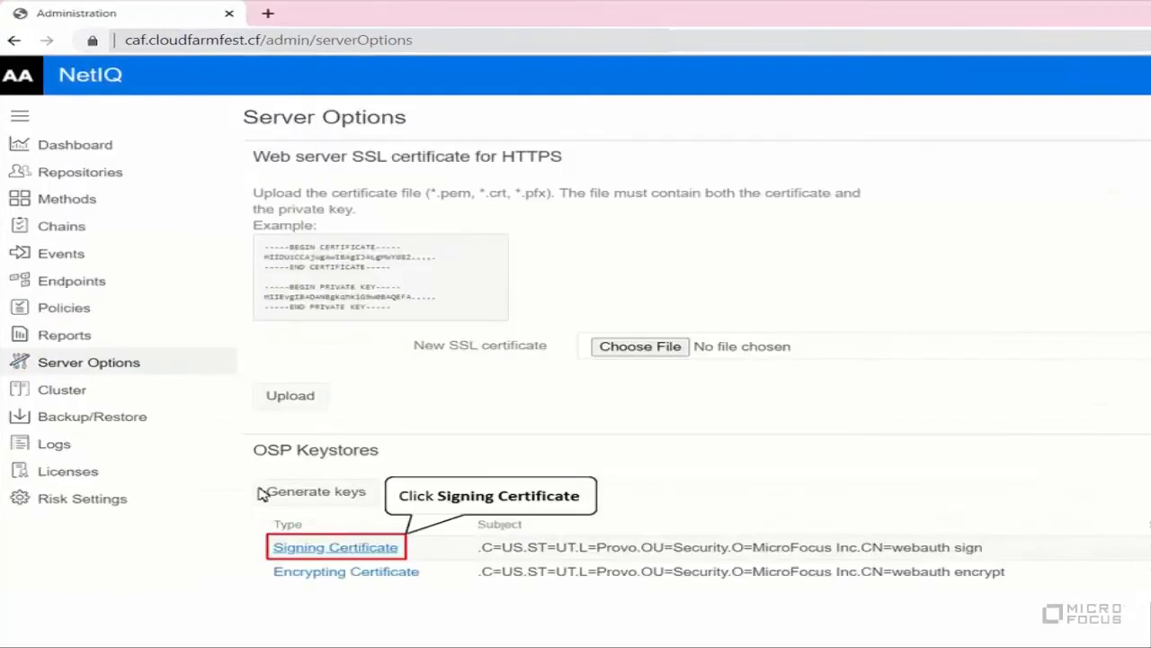
left_click(335, 547)
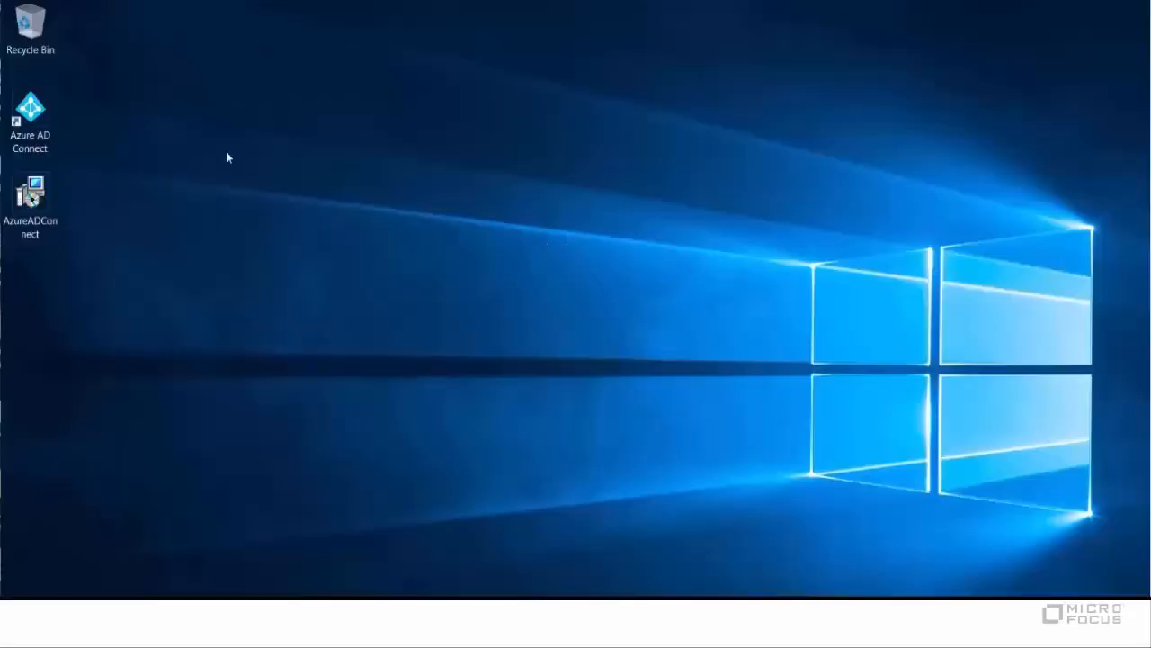
Launch Azure AD Connect and proceed through User Sign-In and Azure AD credentials.
left_click(29, 108)
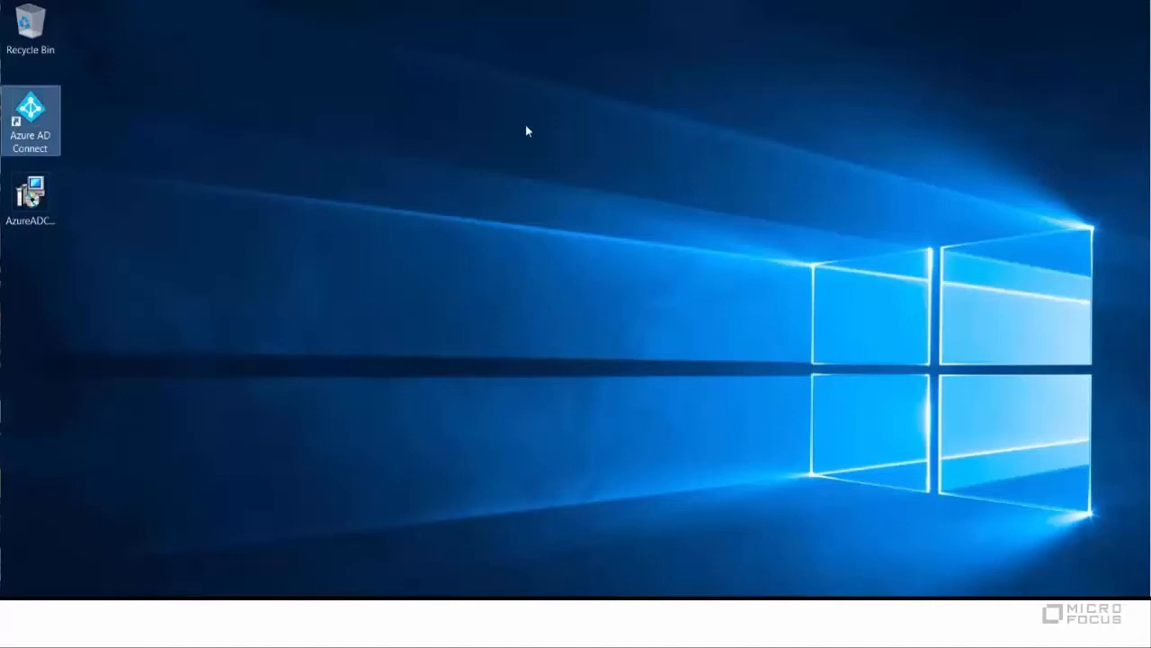
double_click(29, 108)
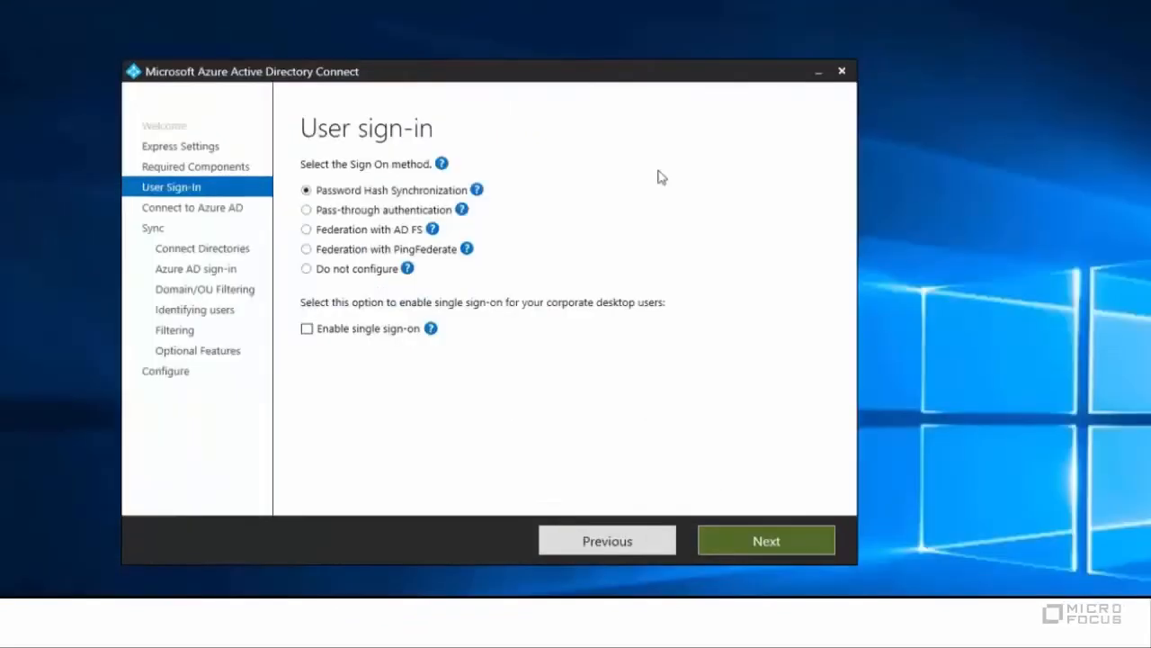
left_click(766, 540)
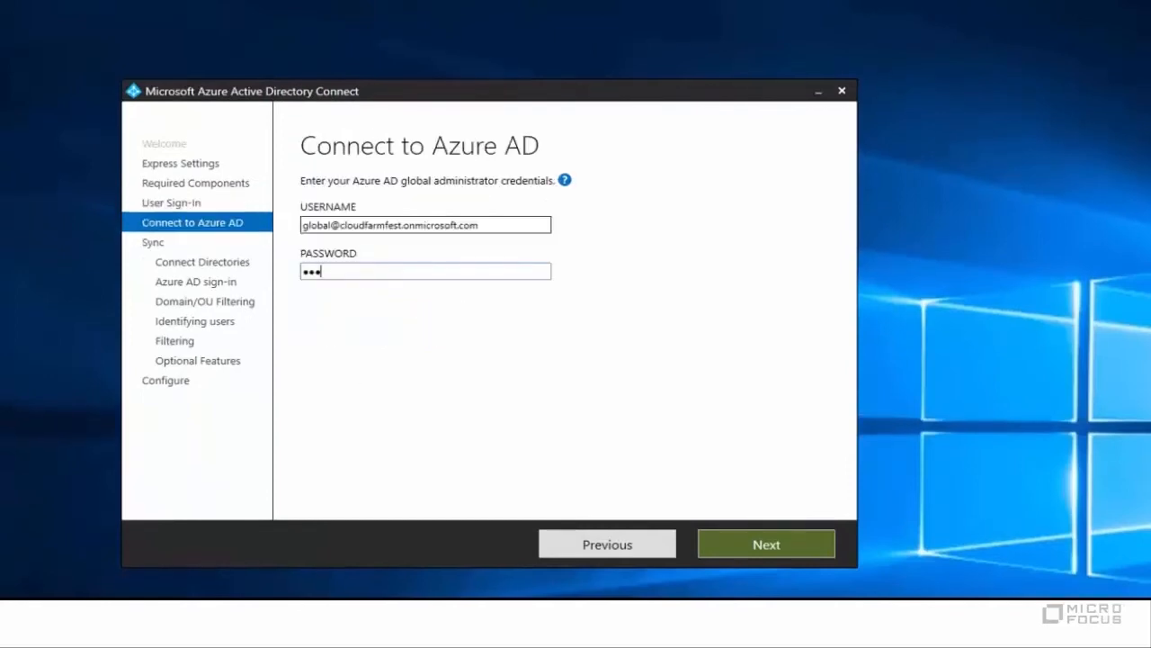
left_click(766, 543)
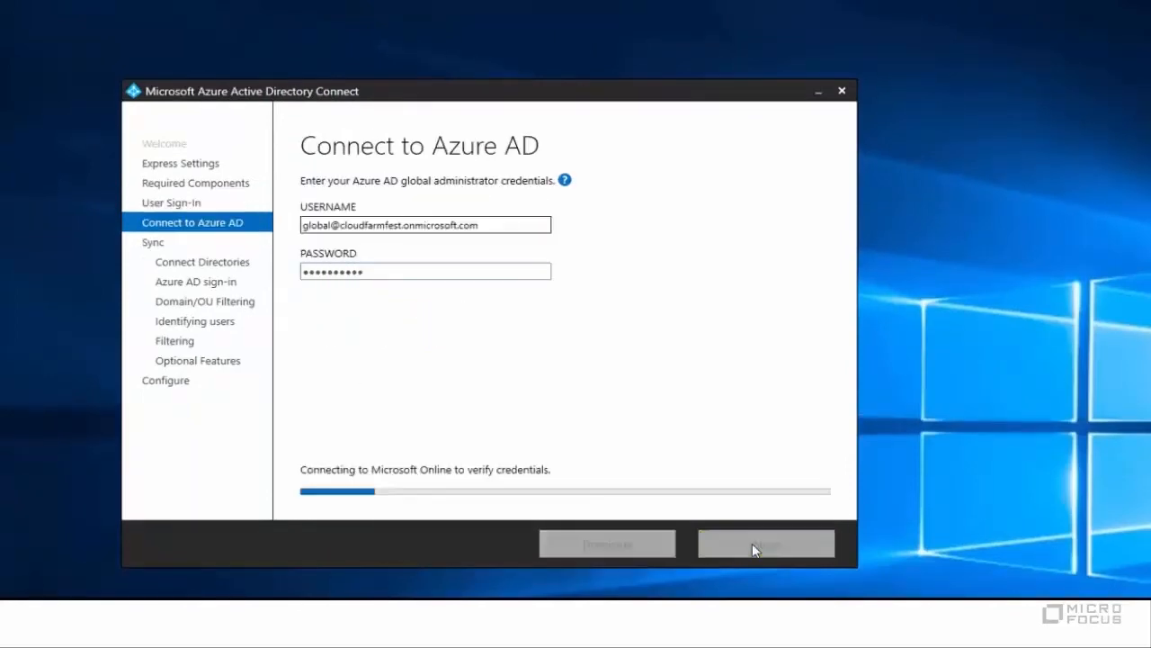
left_click(766, 544)
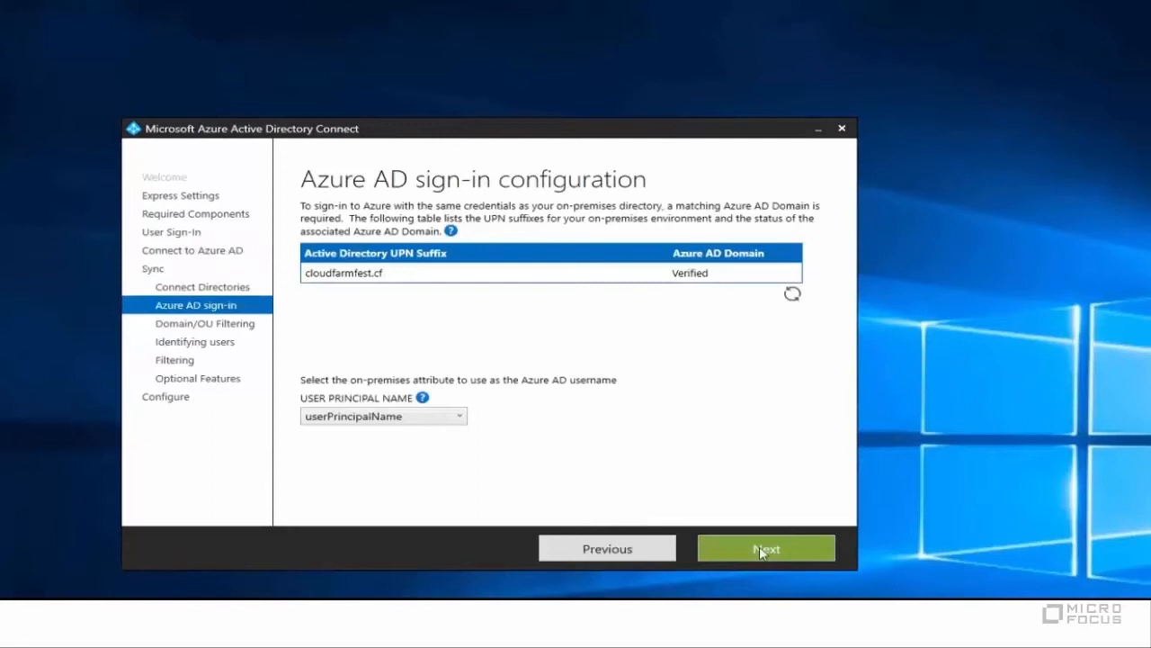
Continue past Domain/OU Filtering and identify users by the objectGUID attribute.
left_click(766, 547)
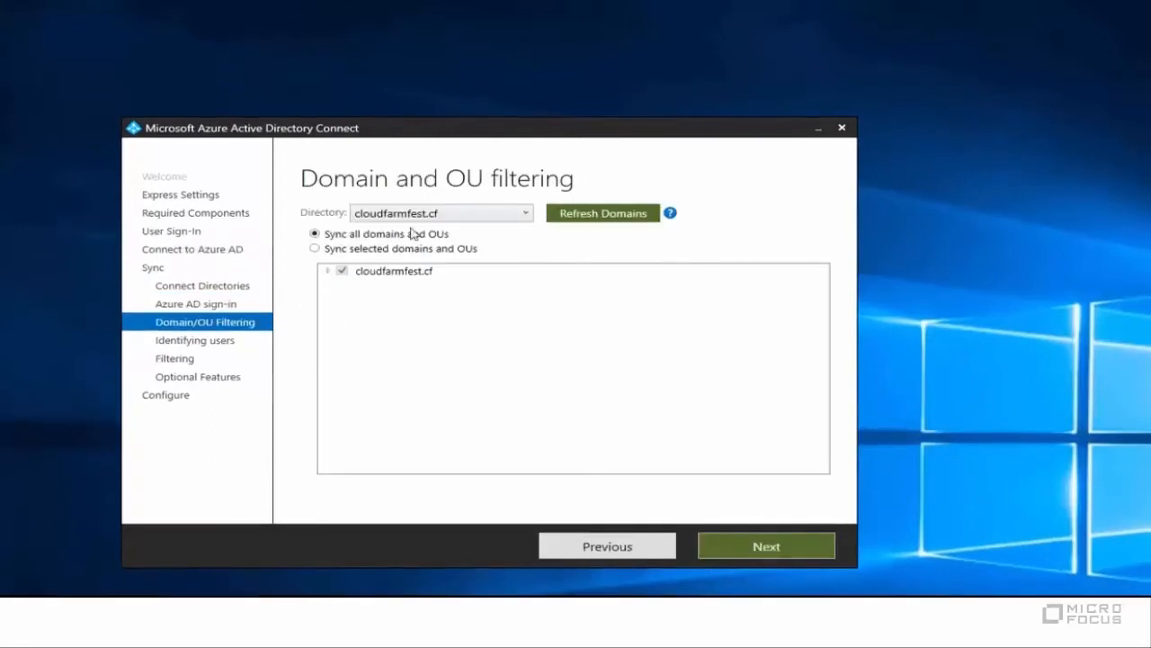
mouse_move(452, 352)
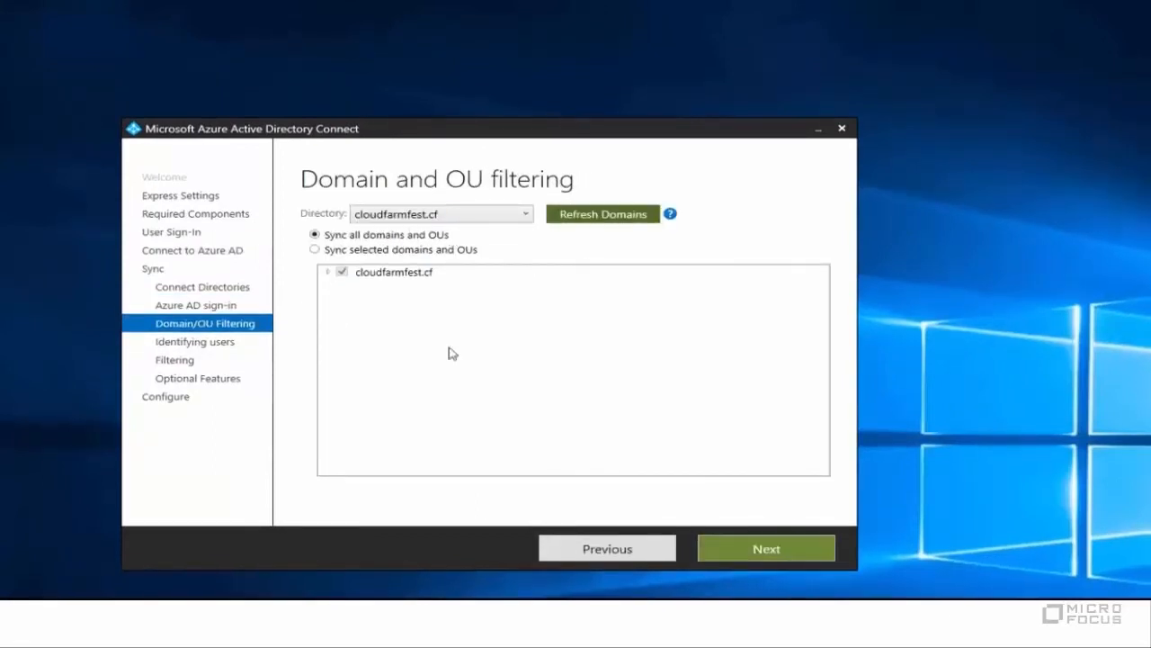
left_click(767, 547)
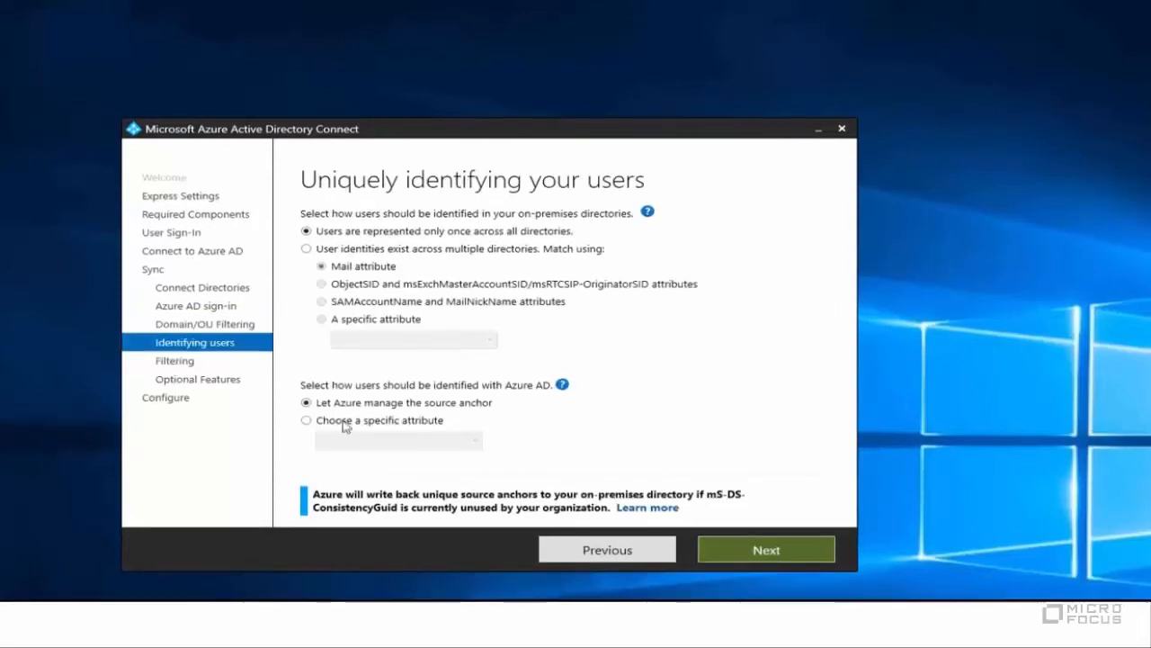
left_click(305, 421)
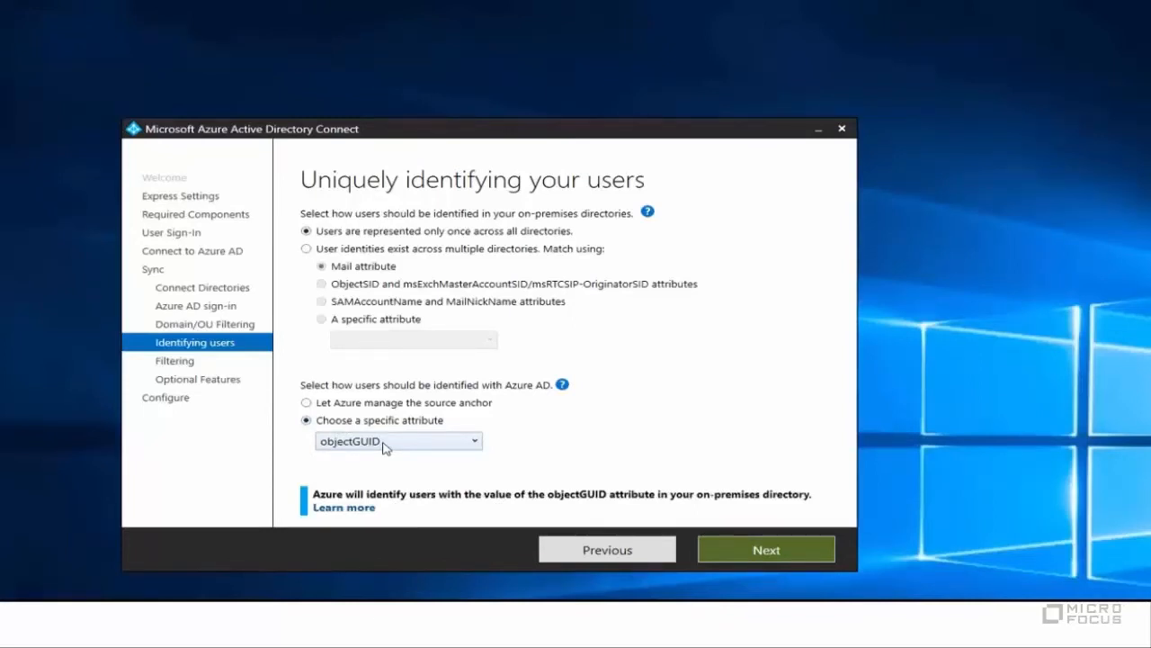
mouse_move(442, 466)
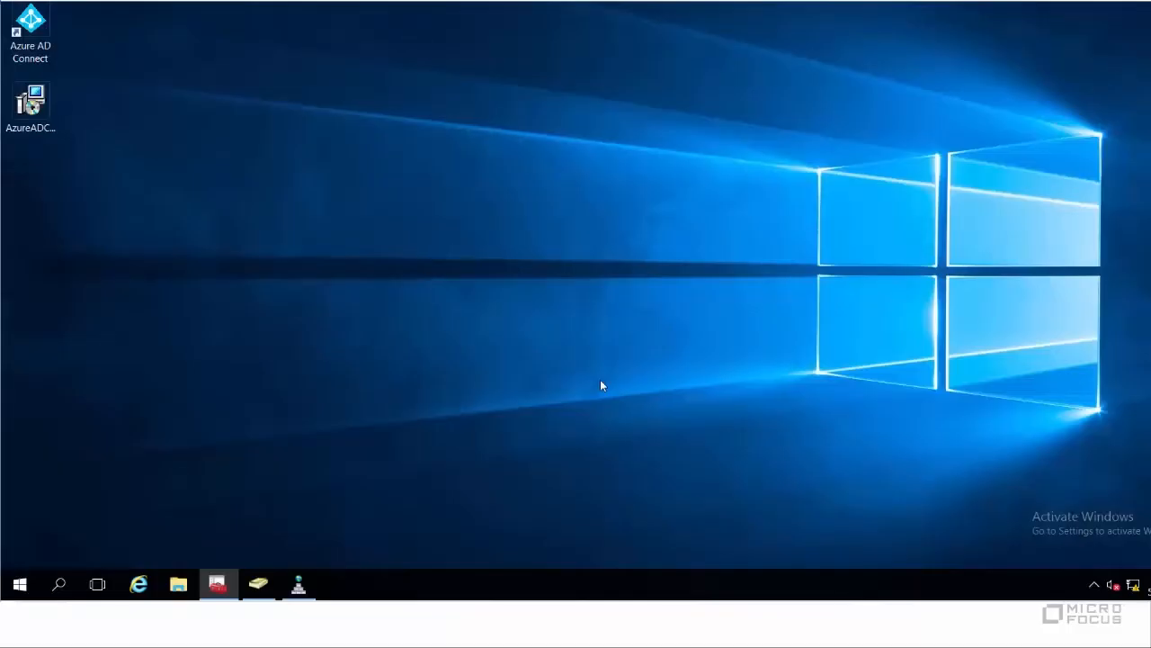
mouse_move(208, 511)
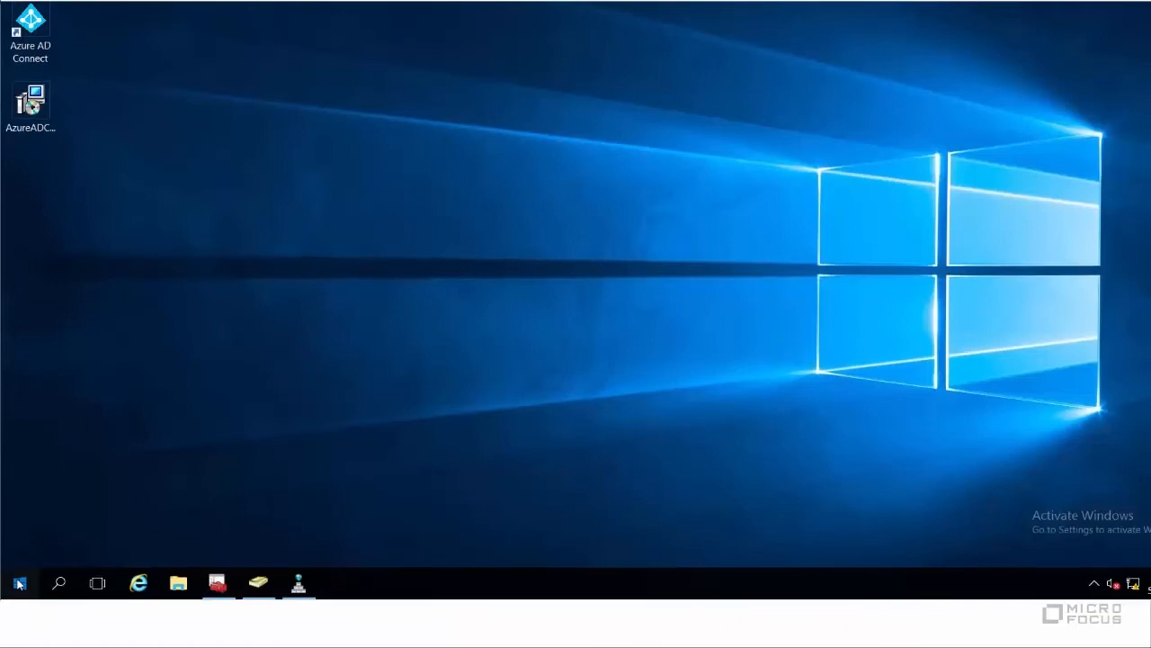
Run Windows PowerShell as administrator from the Start menu.
left_click(18, 583)
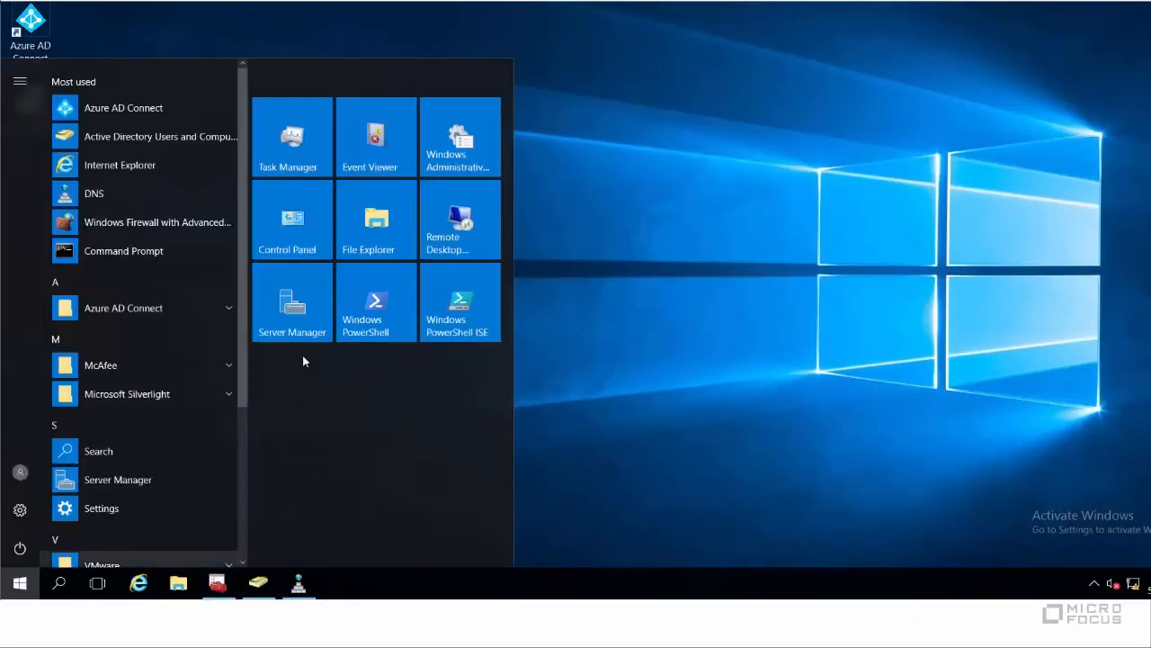
mouse_move(376, 302)
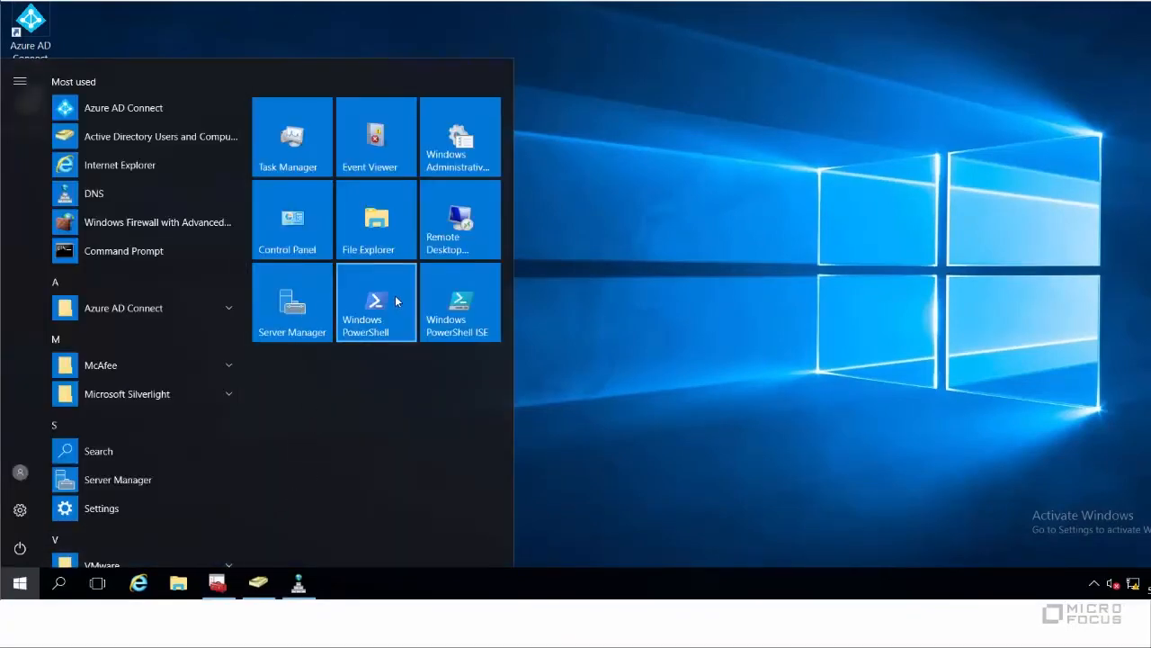
right_click(376, 302)
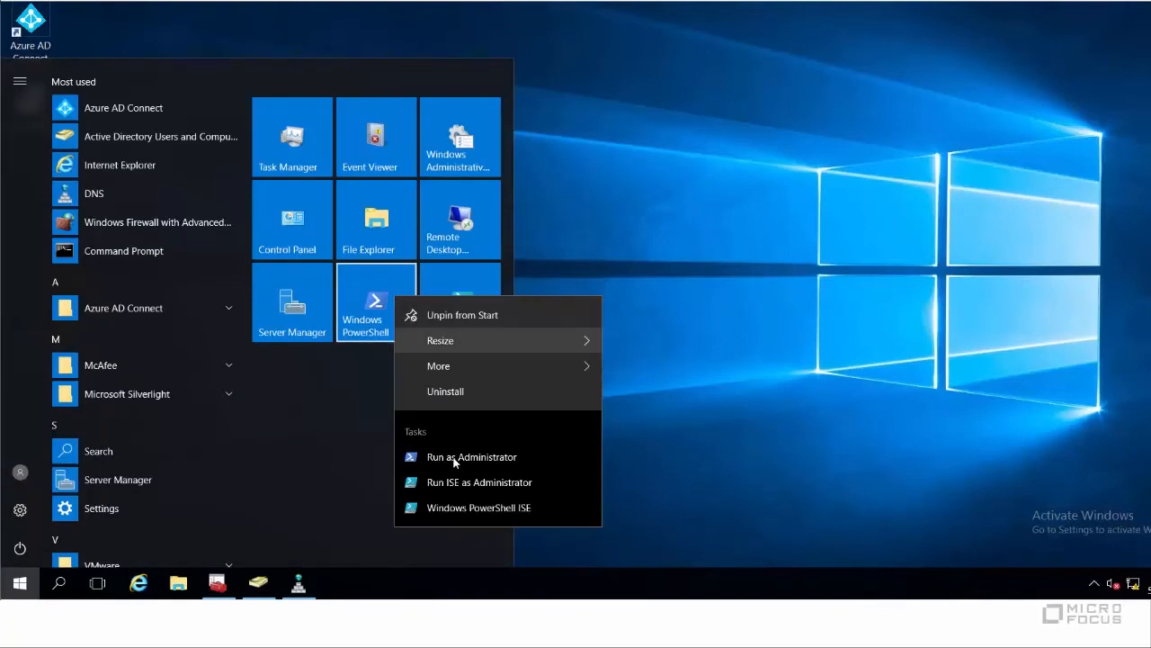
left_click(471, 457)
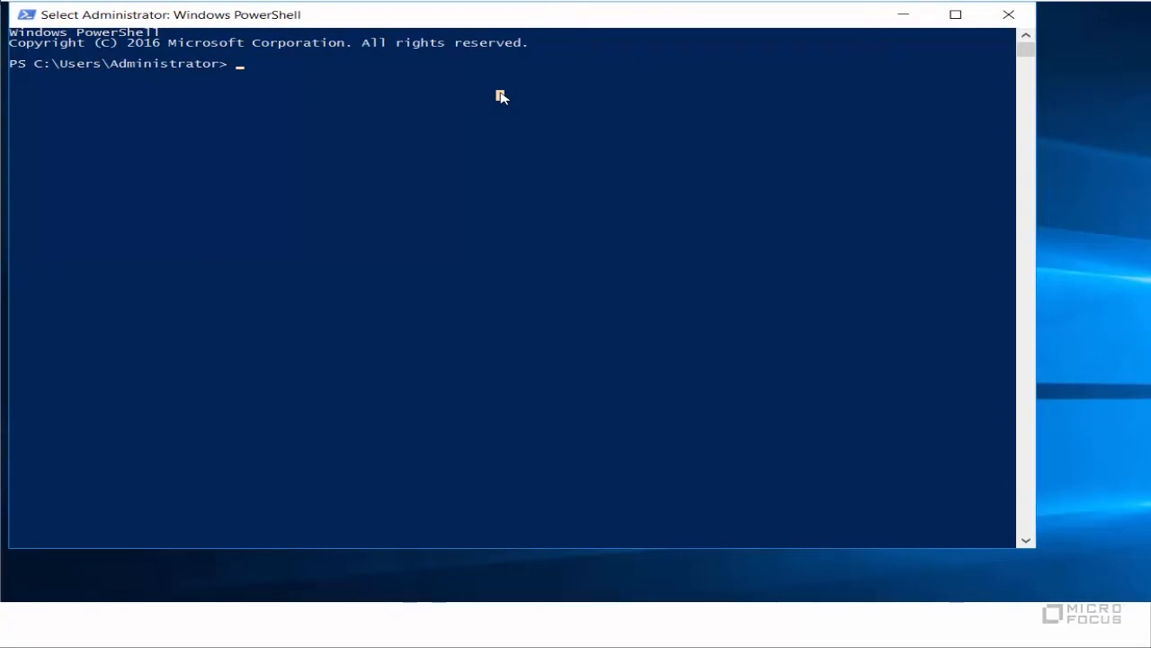
Run Connect-MsolService and sign in as the global administrator at fest.onmicrosoft.com.
type("Connect-MsolService")
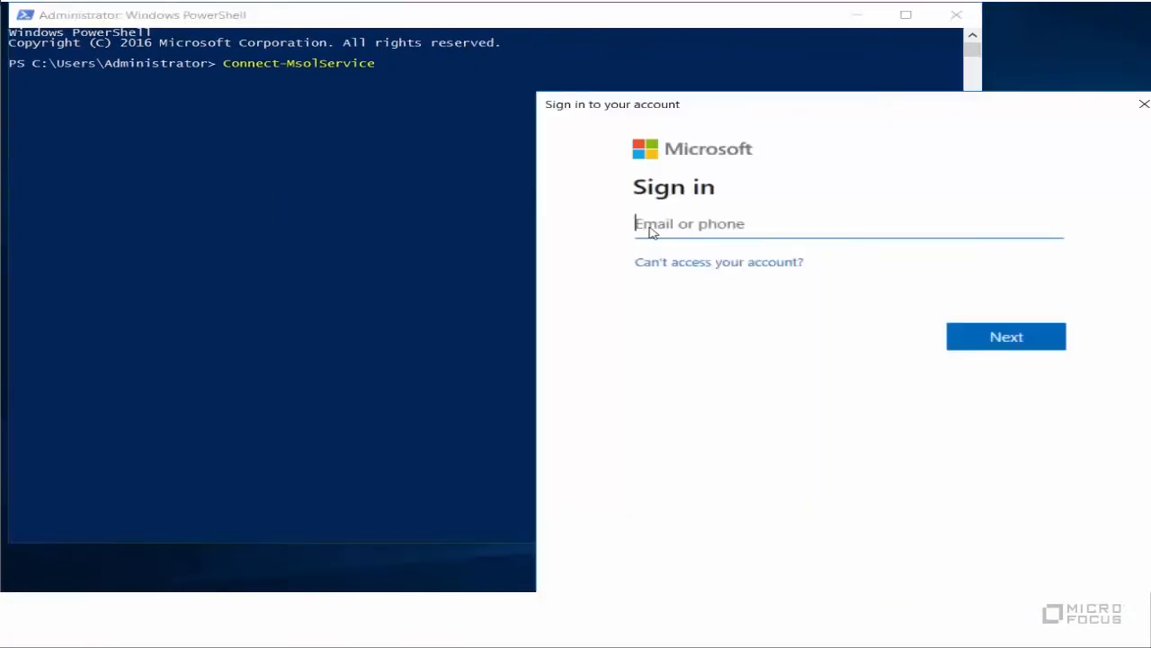
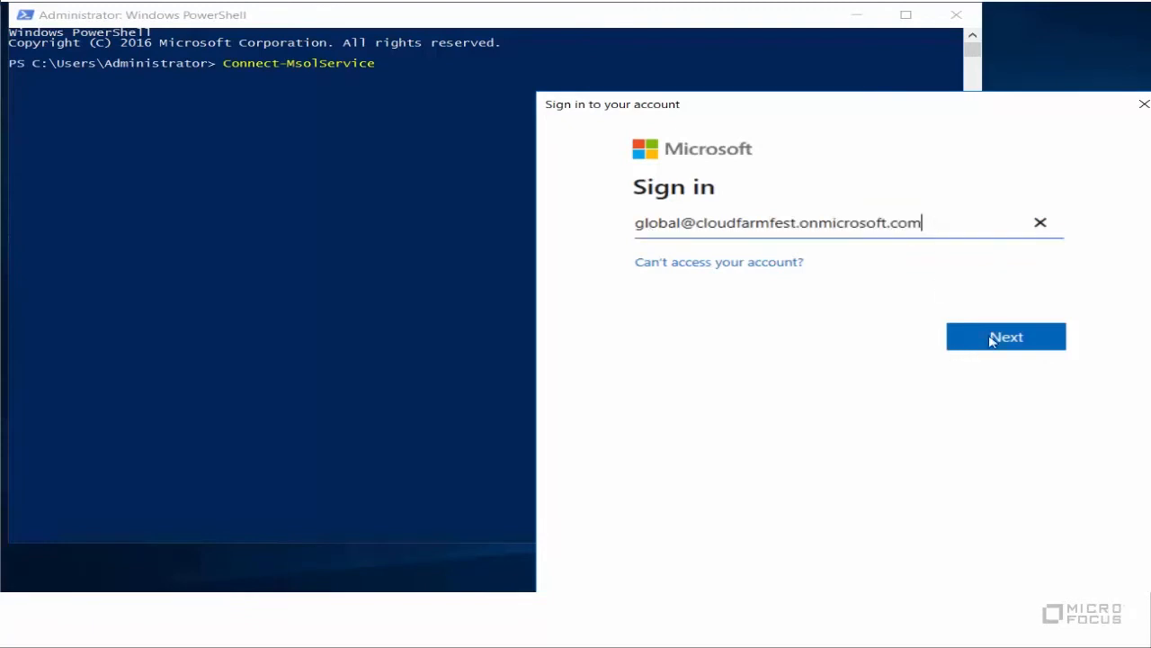
left_click(1006, 337)
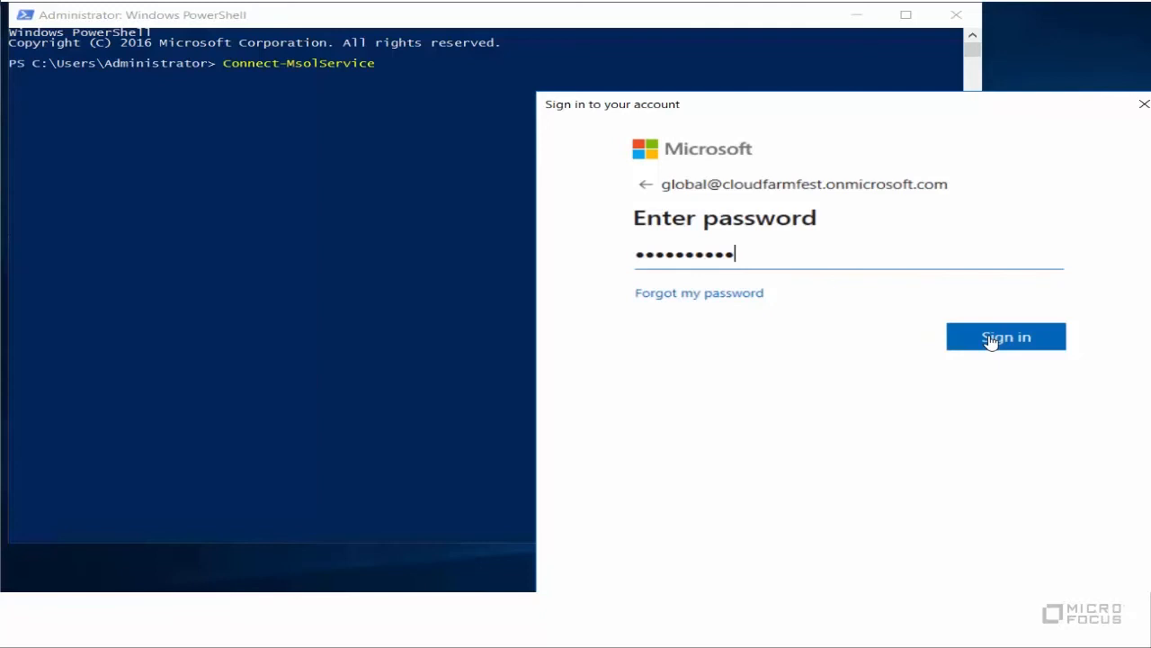
left_click(1006, 337)
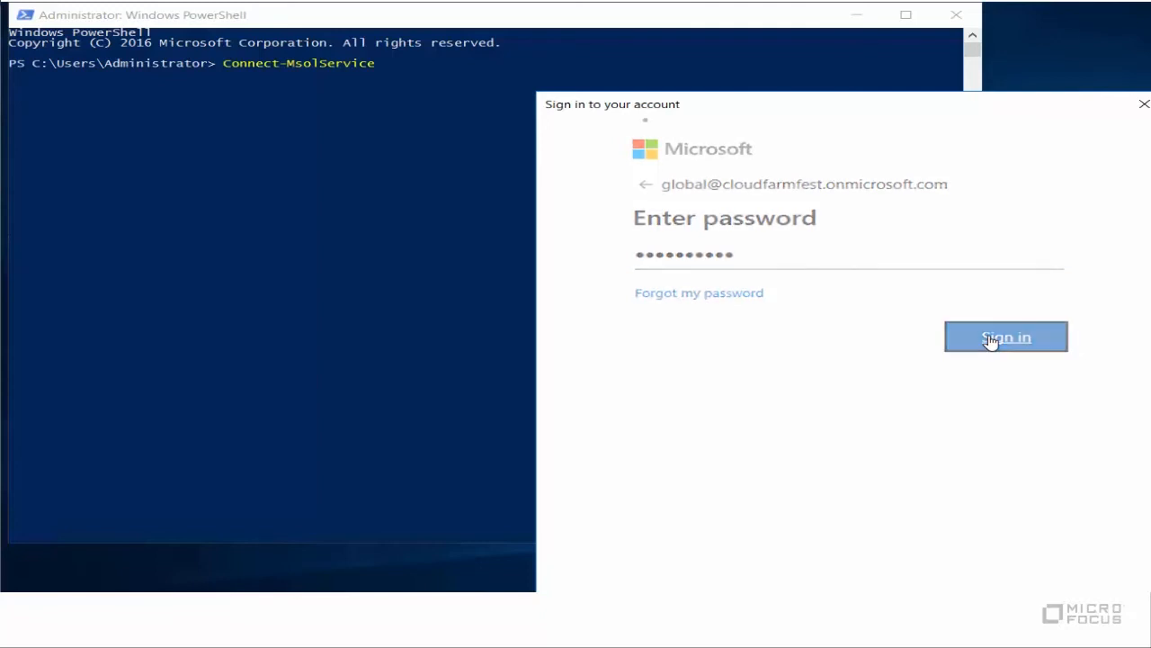
left_click(1005, 337)
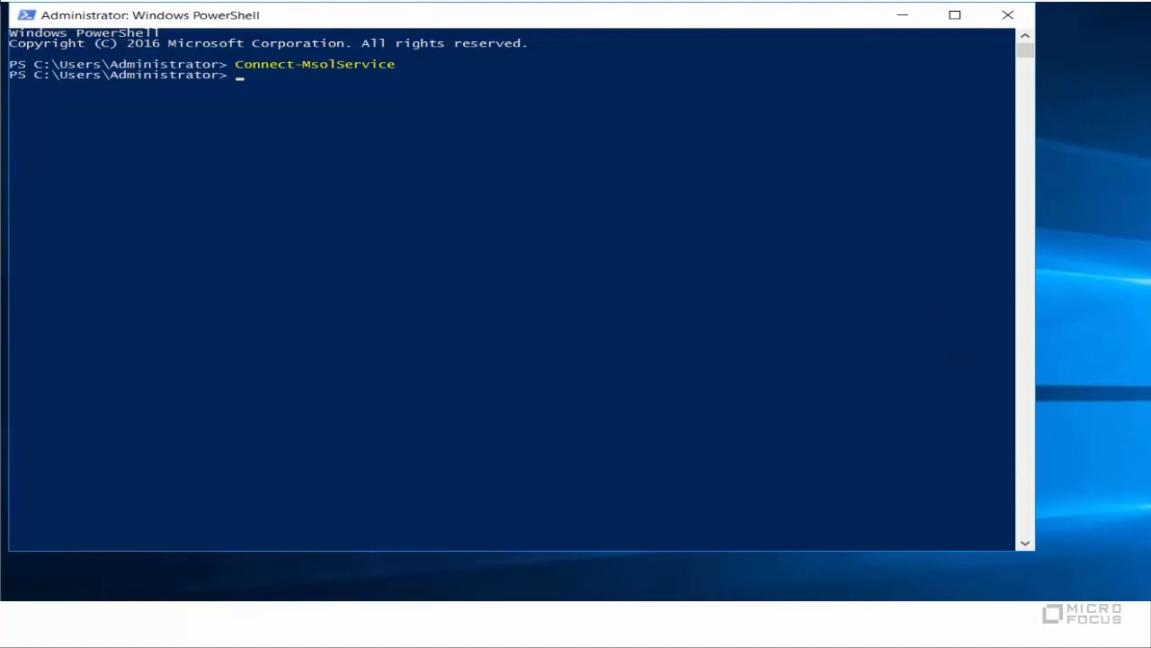
Check cloudfarmfest.cf with get-msoldomain and set its authentication to Managed.
type("get-msoldomain -domain cloudfarmfest.cf")
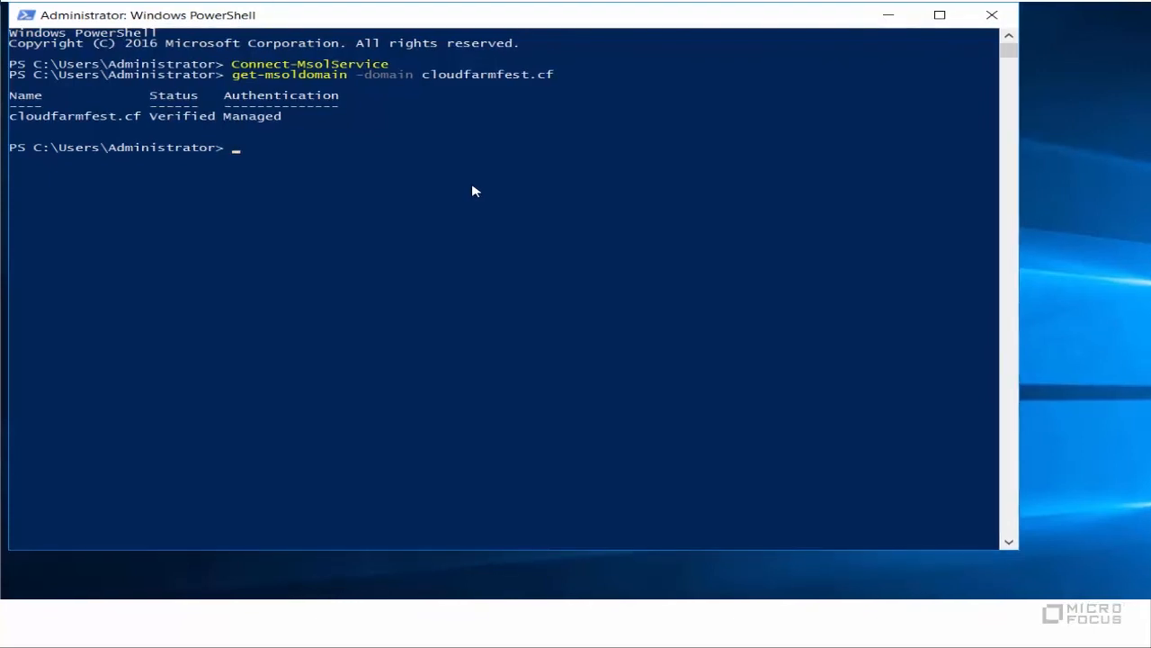
type("Set-MsolDomainAuthentication -DomainName cloudfarmfest.cf -Authentication Managed")
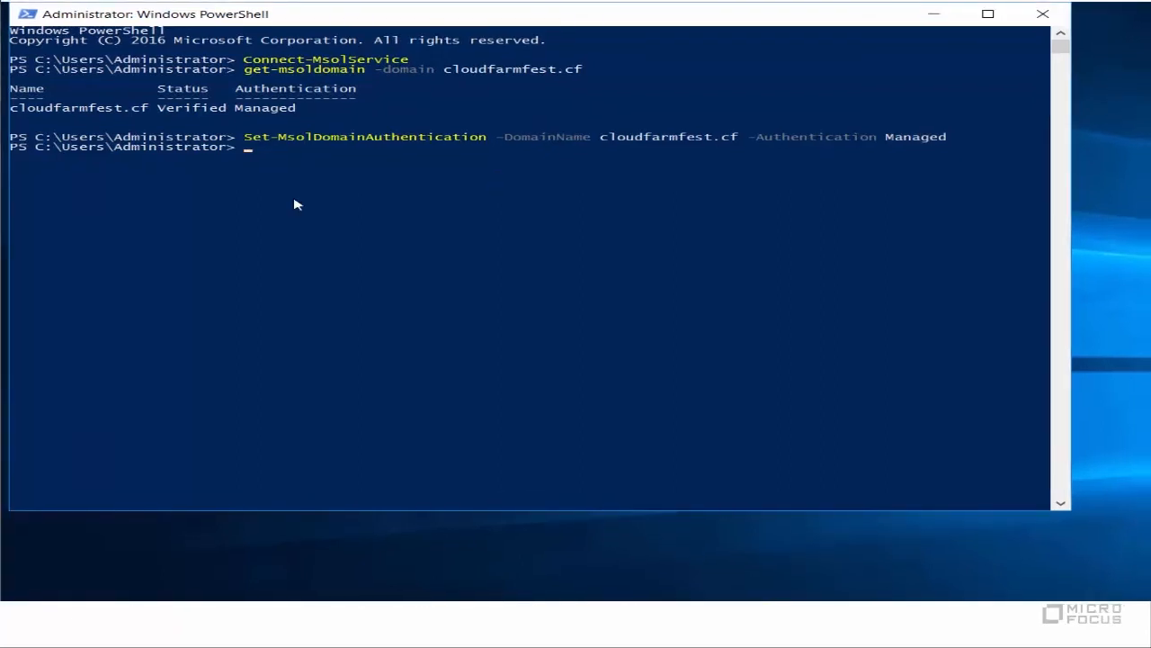
Assign $dom="cloudfarmfest.cf", $protocol="SAMLP" and related variables, then prepare a get-variable check.
type("$dom=\"cloudfarmfest.cf\"")
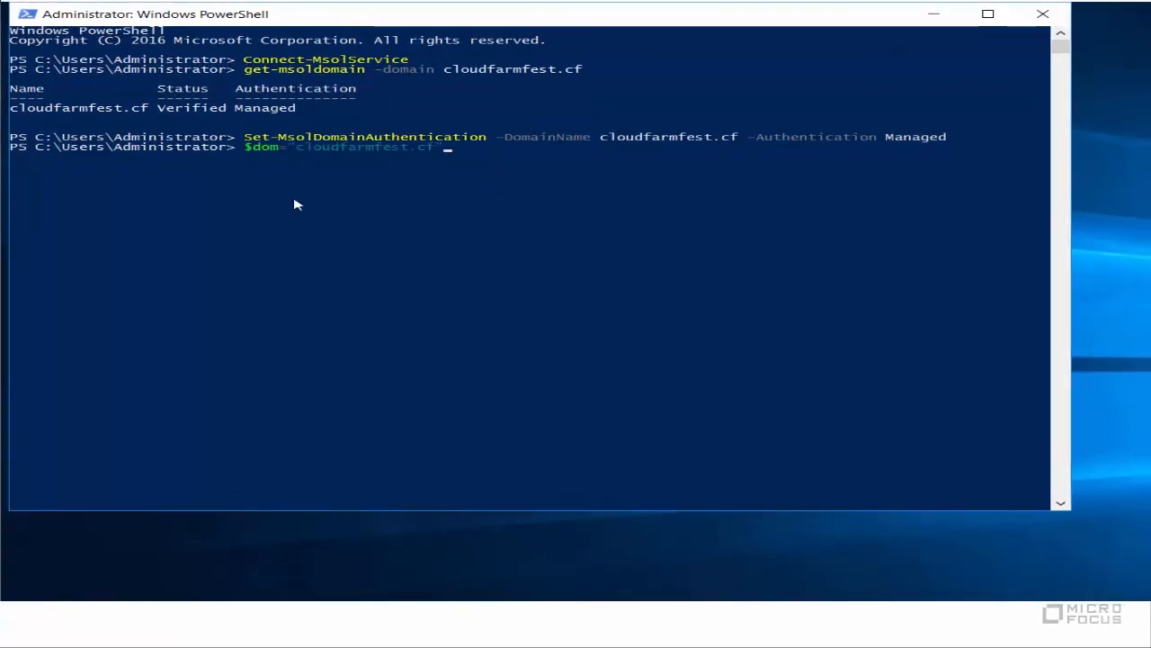
key("Enter")
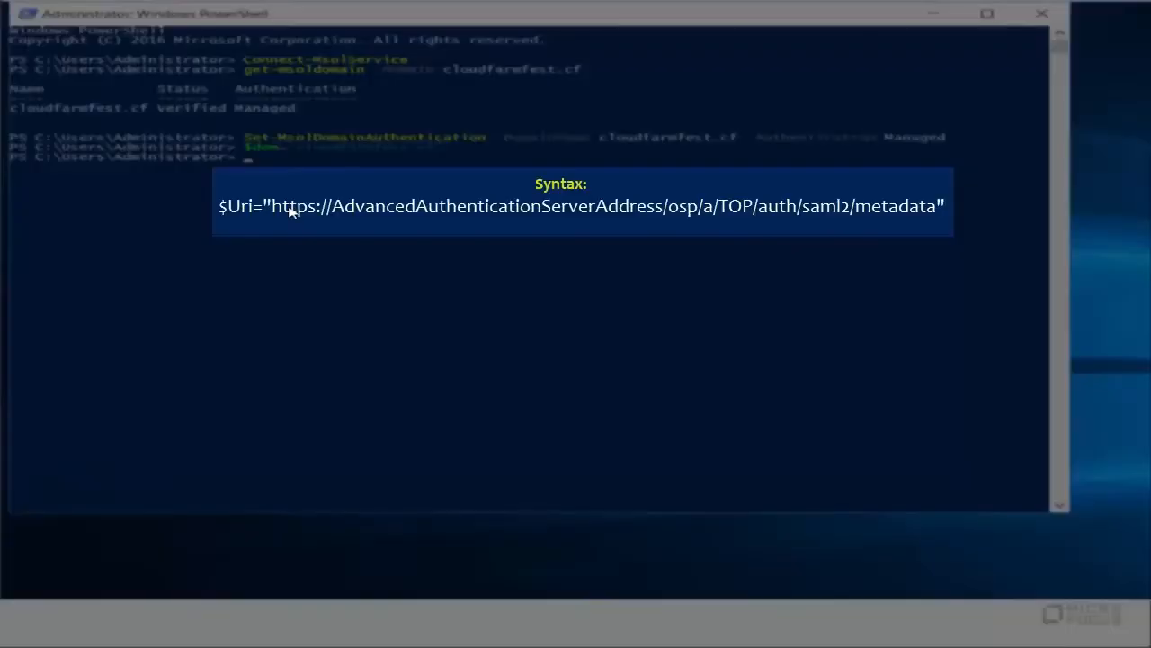
mouse_move(327, 248)
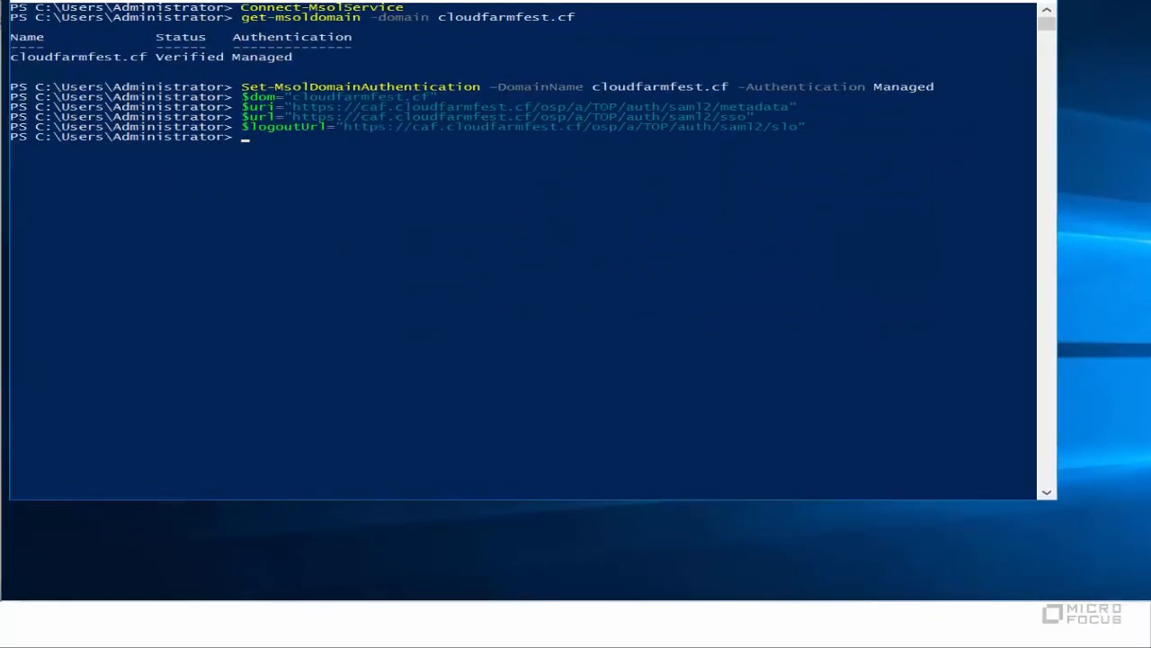
type("$protocol=\"SAMLP\"")
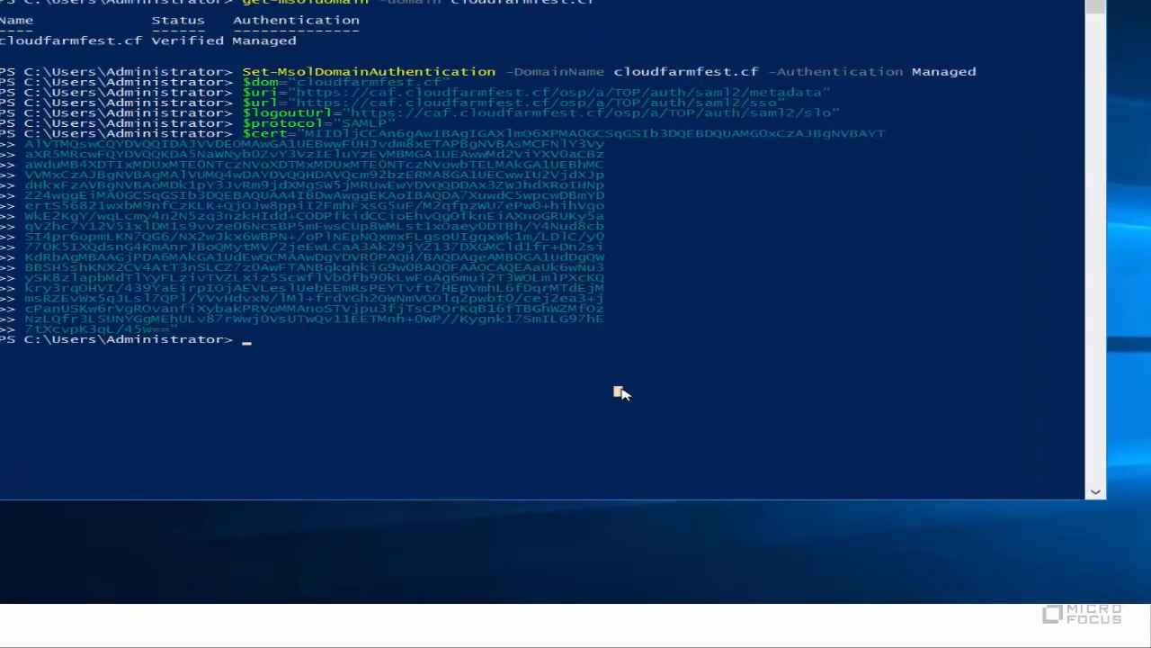
type("get-variable dom,url,uri,logoutUrl,cert | fl Name,Value")
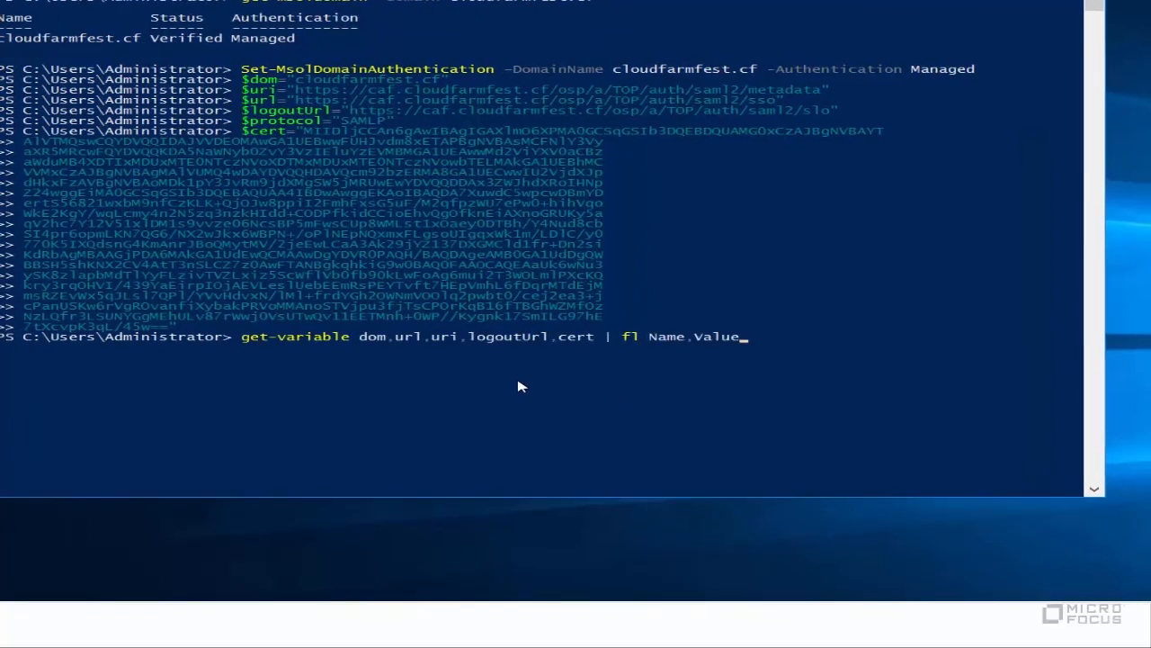
List the variables, then run Get-MsolDomainFederationSettings and get-msoldomain for cloudfarmfest.cf.
key("enter")
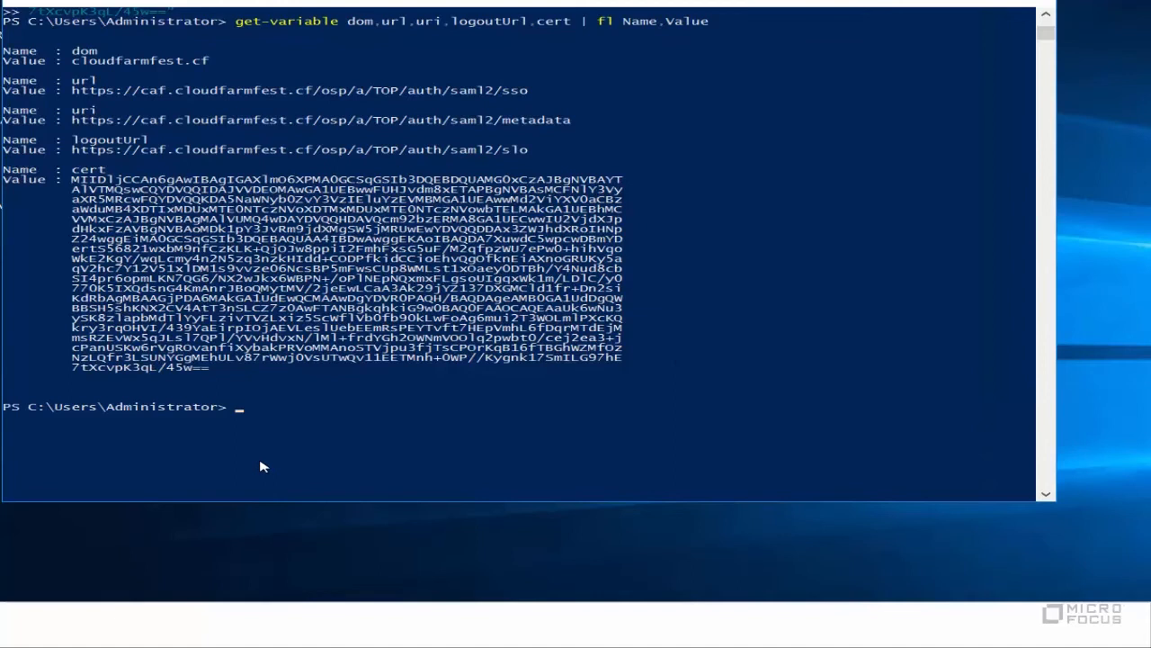
mouse_move(270, 446)
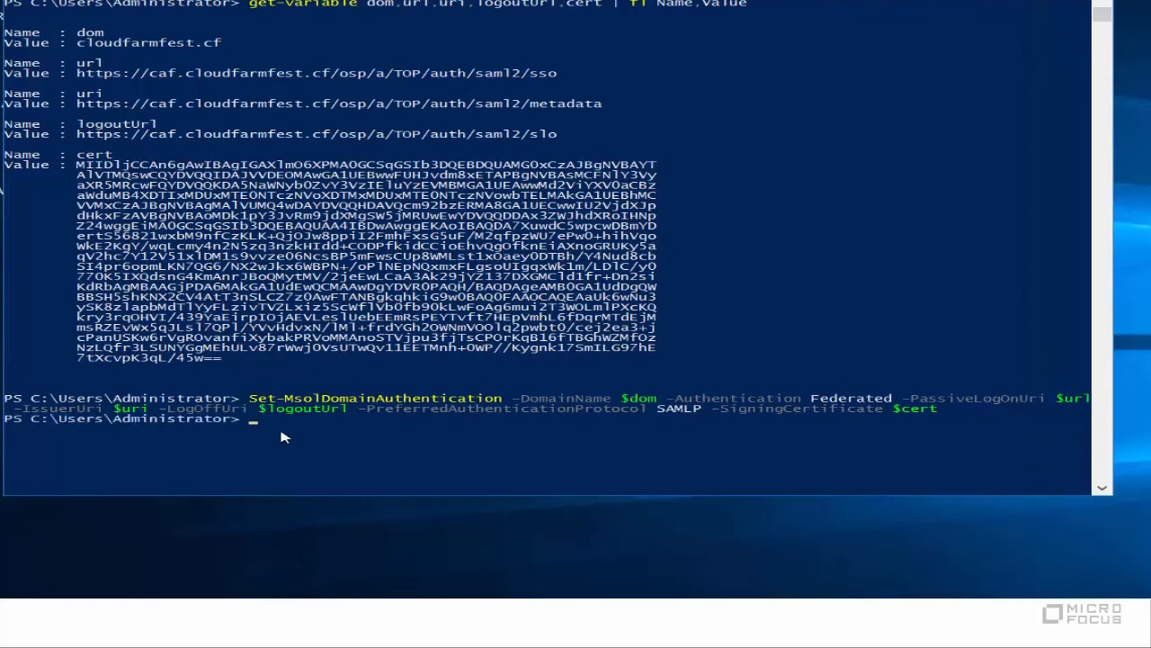
type("Get-MsolDomainFederationSettings -domain cloudfarmfest.cf")
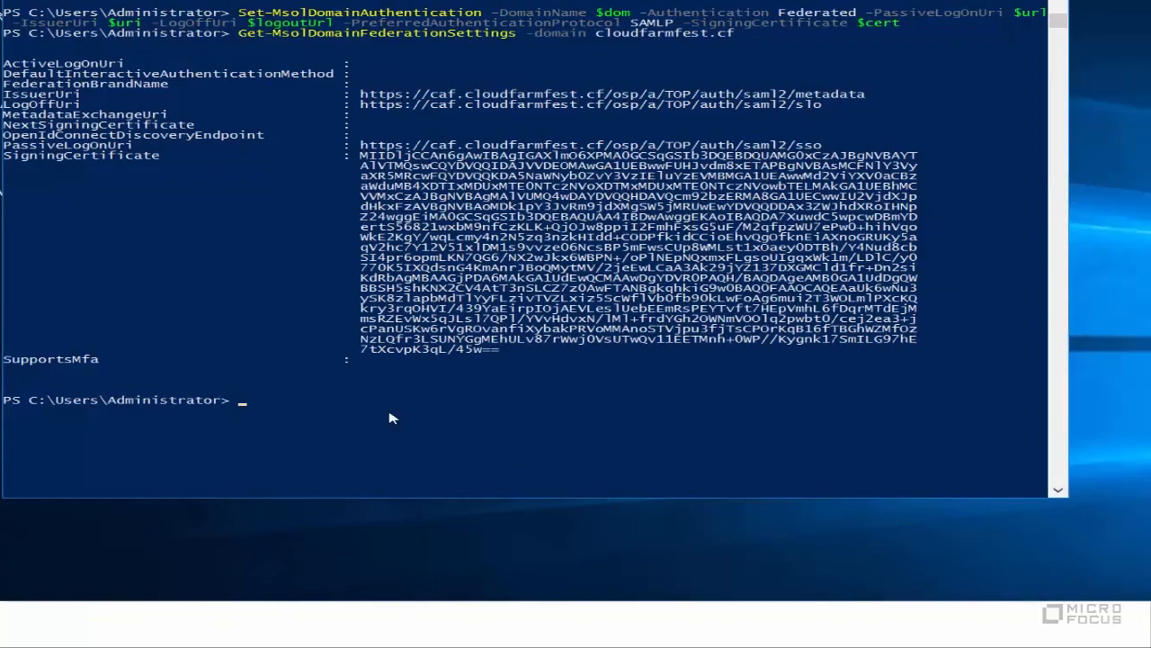
type("get-msoldomain -domain cloudfarmfest.cf")
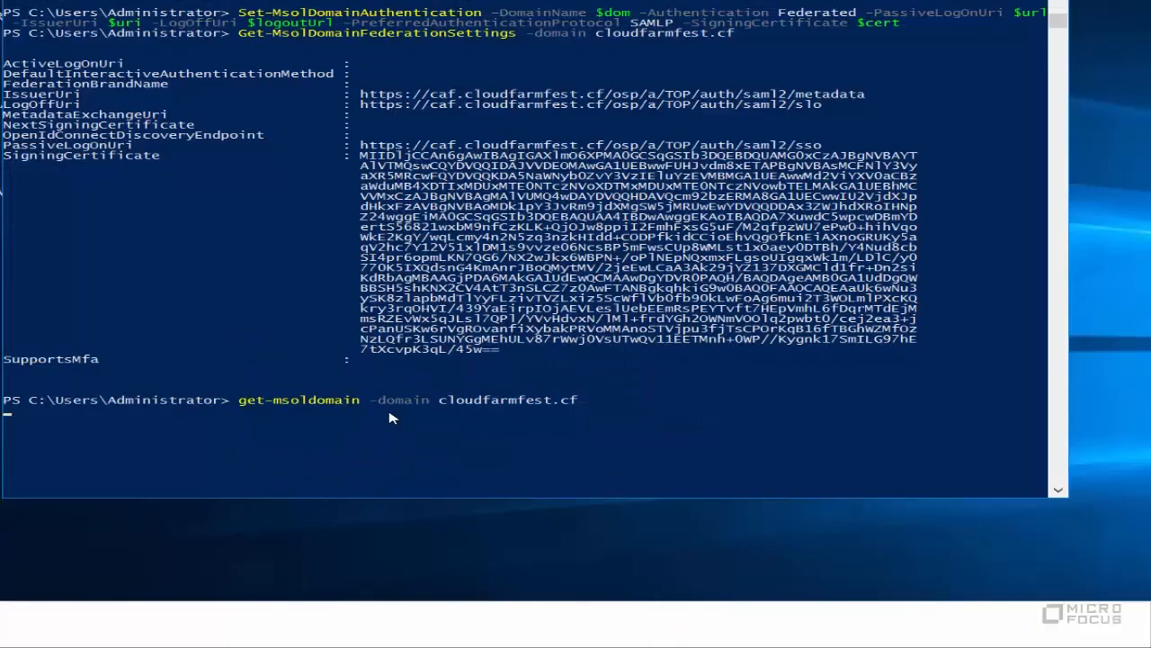
key("enter")
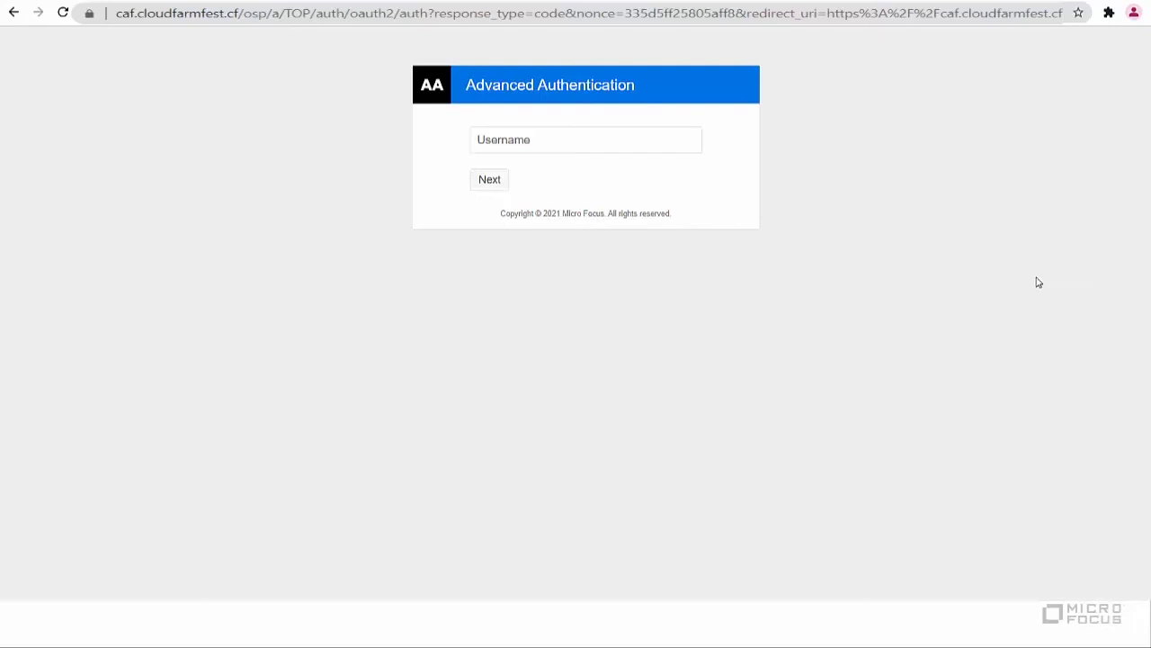
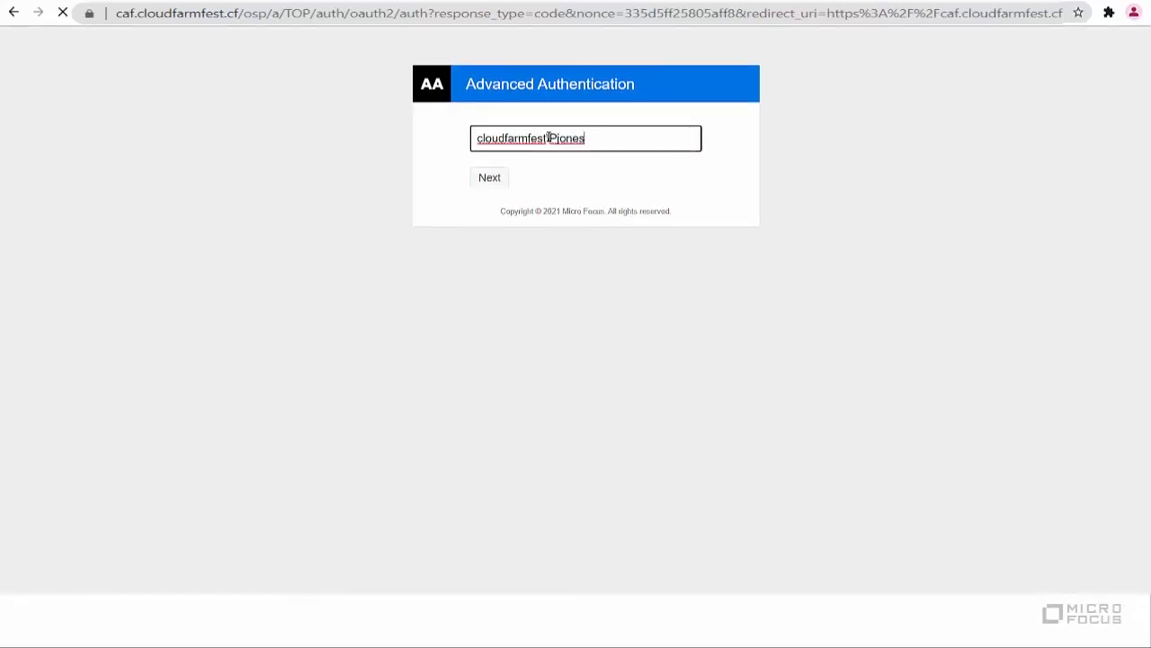
Sign into the Self-Service Portal with the domain username and directory password to view enrolled methods.
left_click(489, 176)
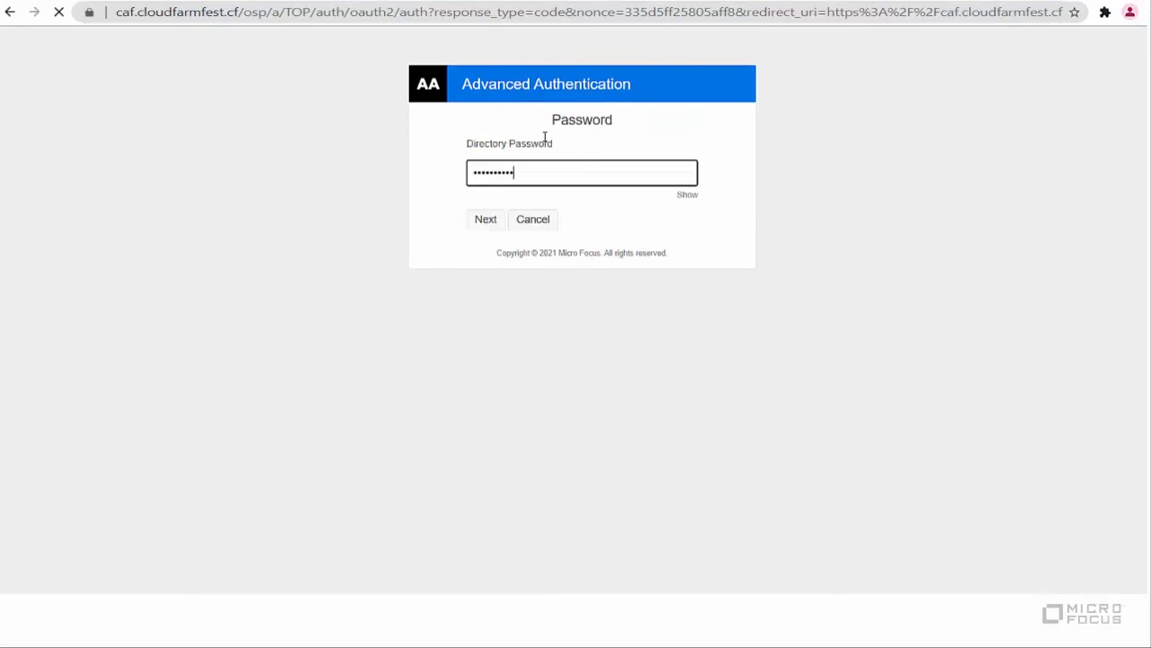
left_click(486, 220)
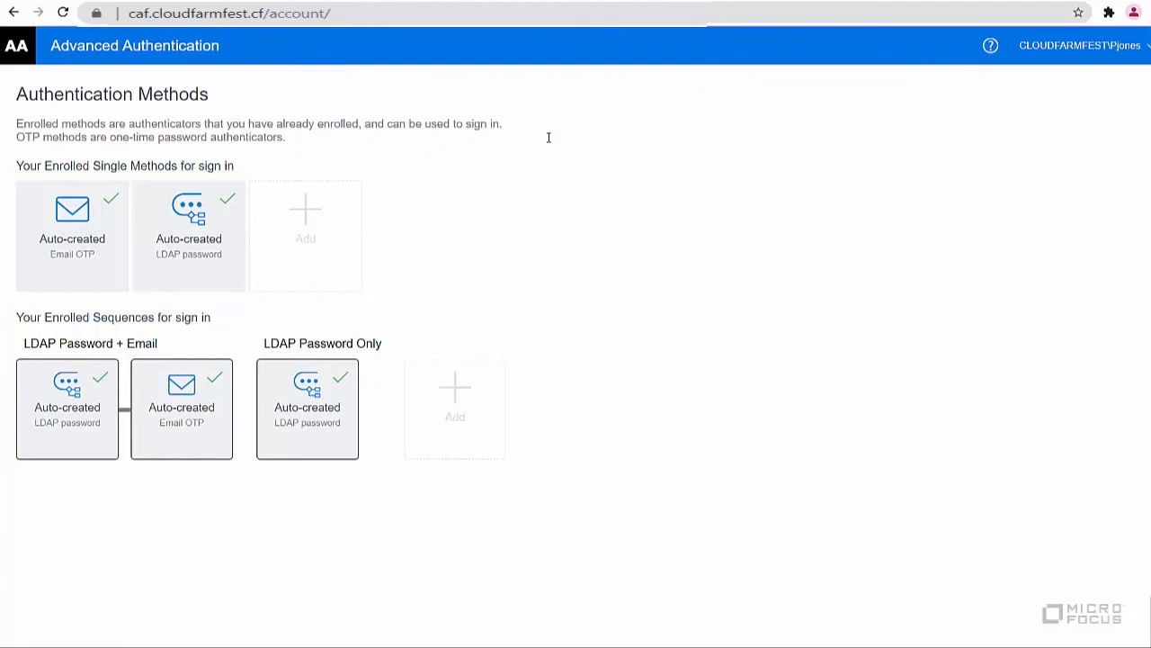
left_click(201, 10)
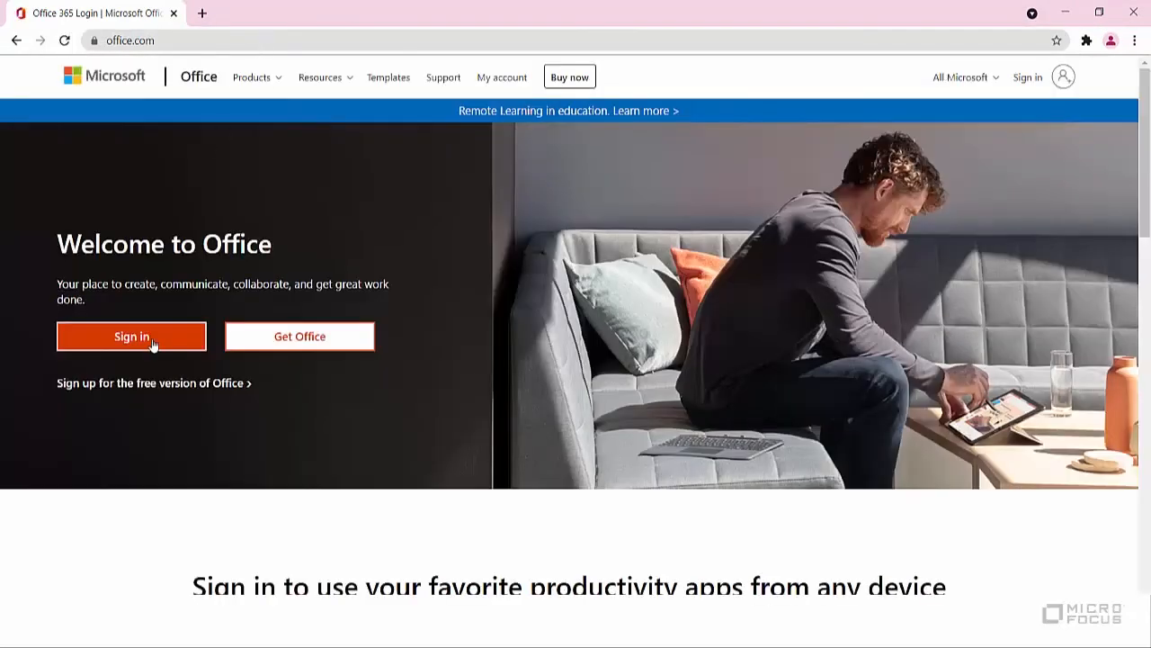
left_click(132, 336)
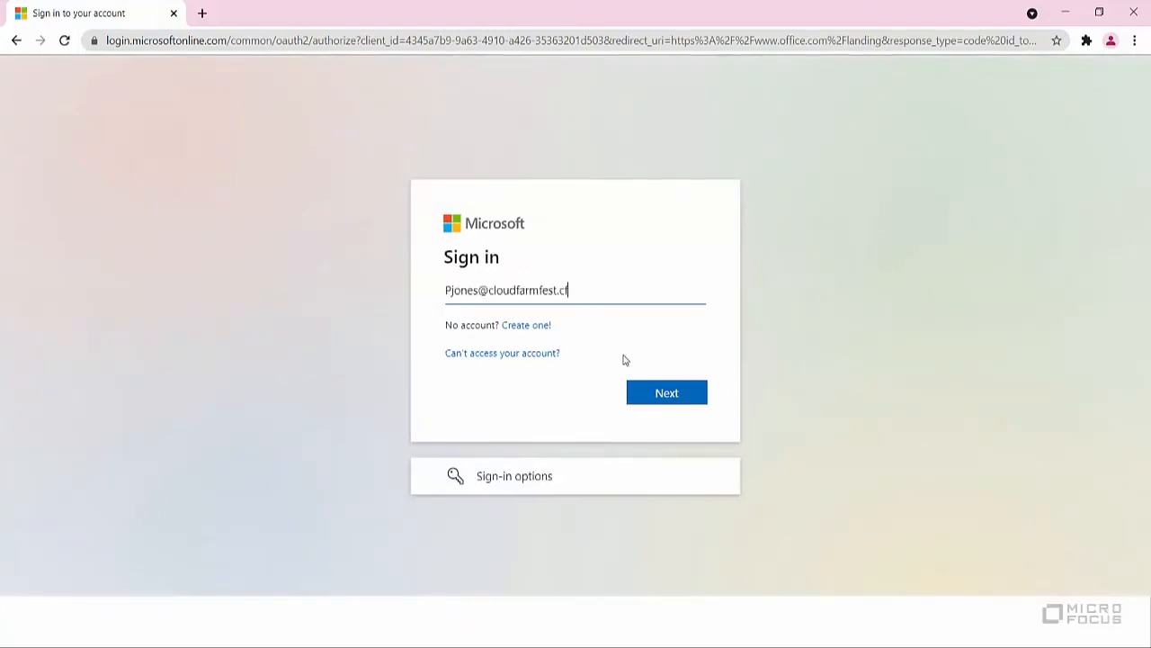
left_click(665, 392)
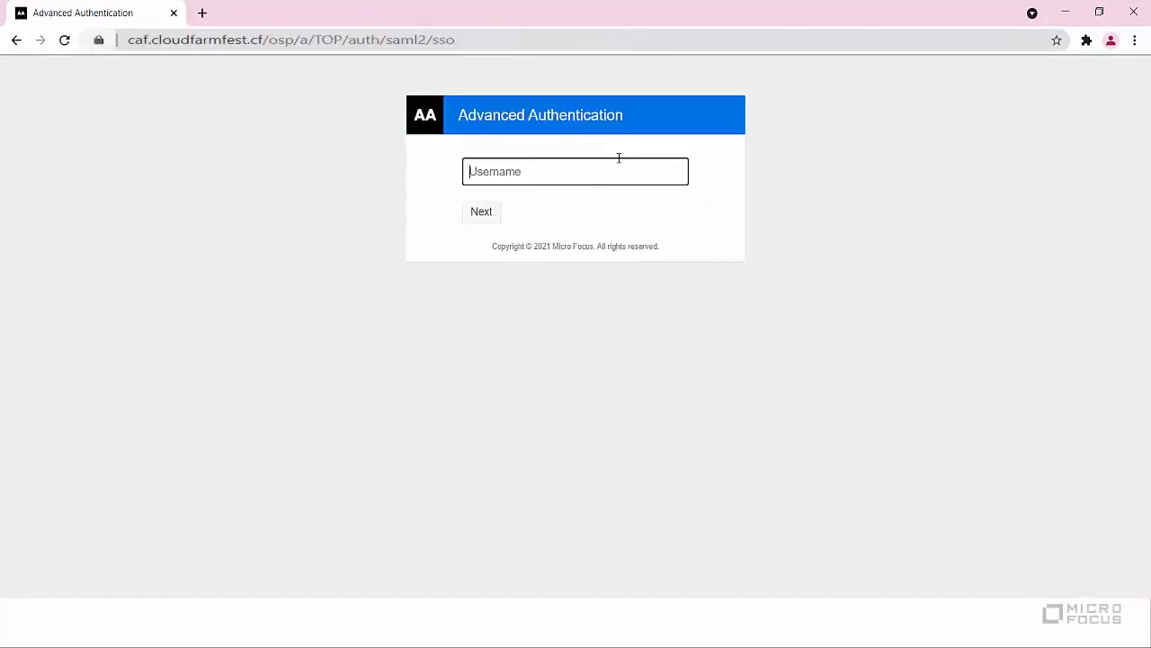
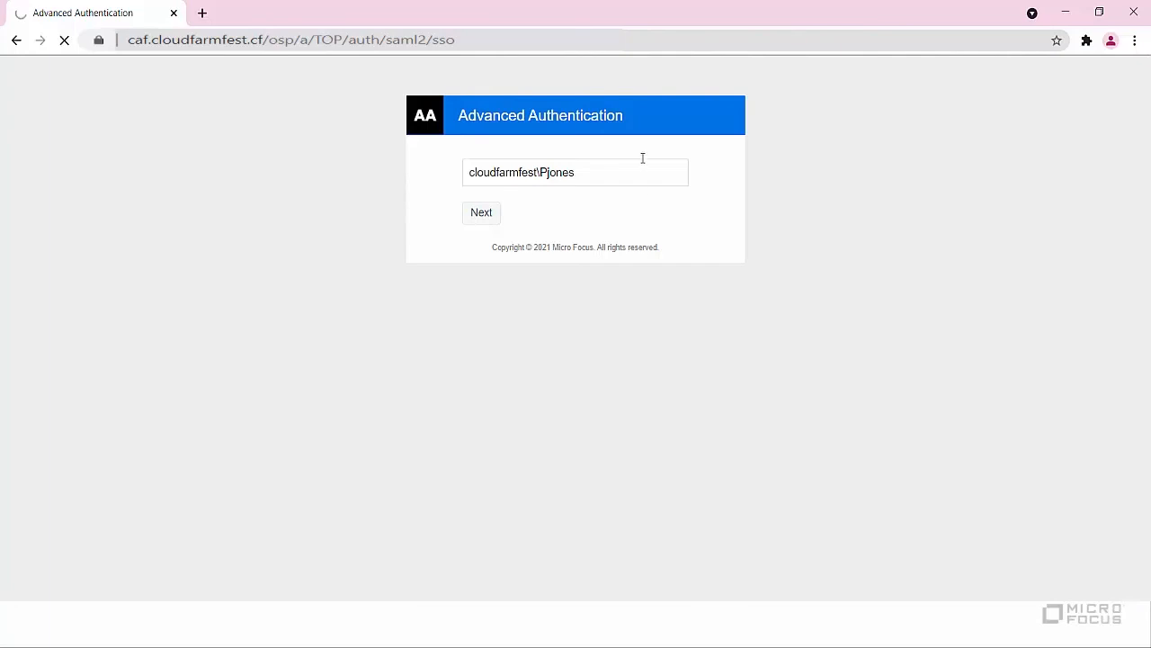
left_click(482, 212)
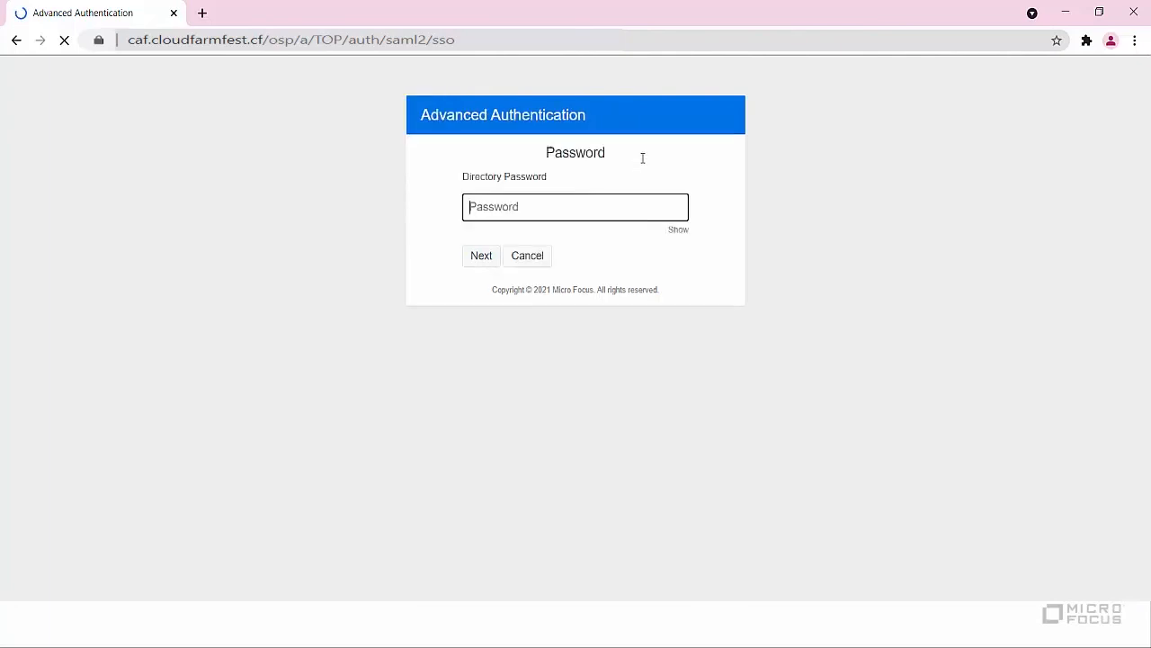
Pass the directory password and emailed one-time code checks, landing on Office home as the test user.
type("password")
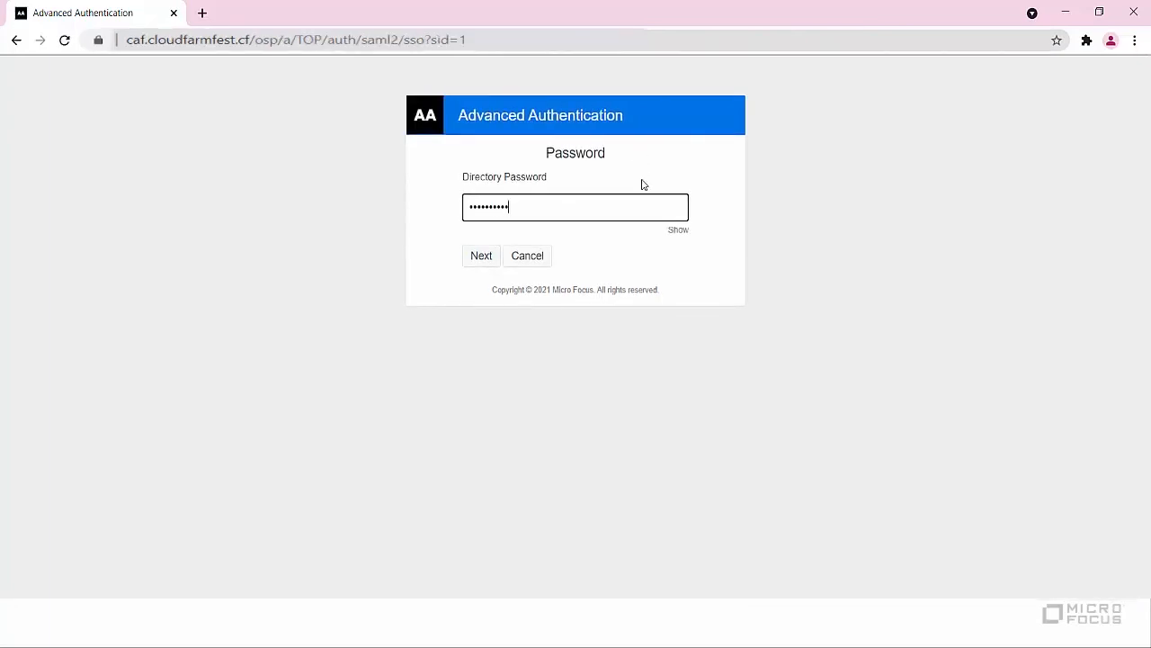
left_click(482, 255)
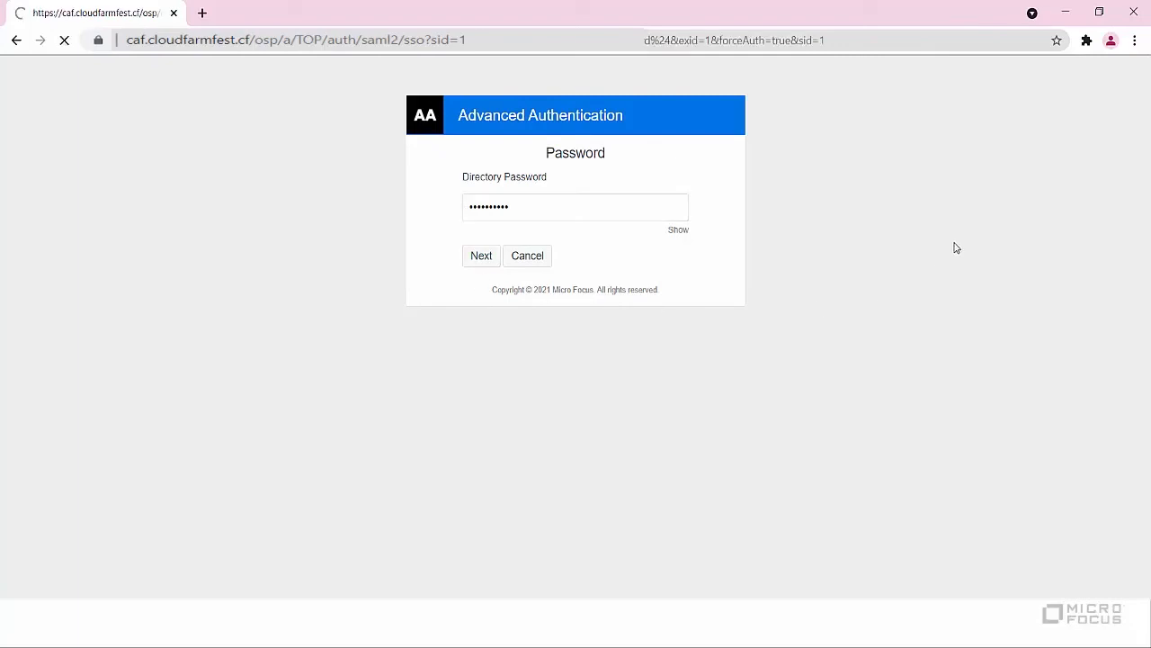
left_click(483, 256)
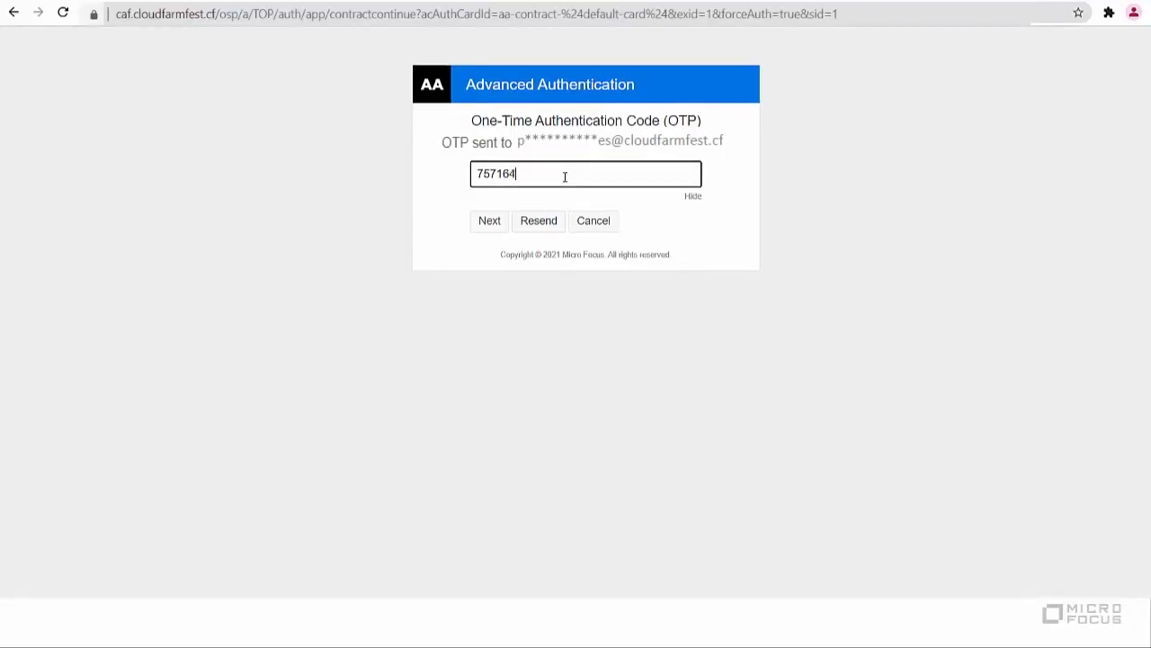
left_click(489, 219)
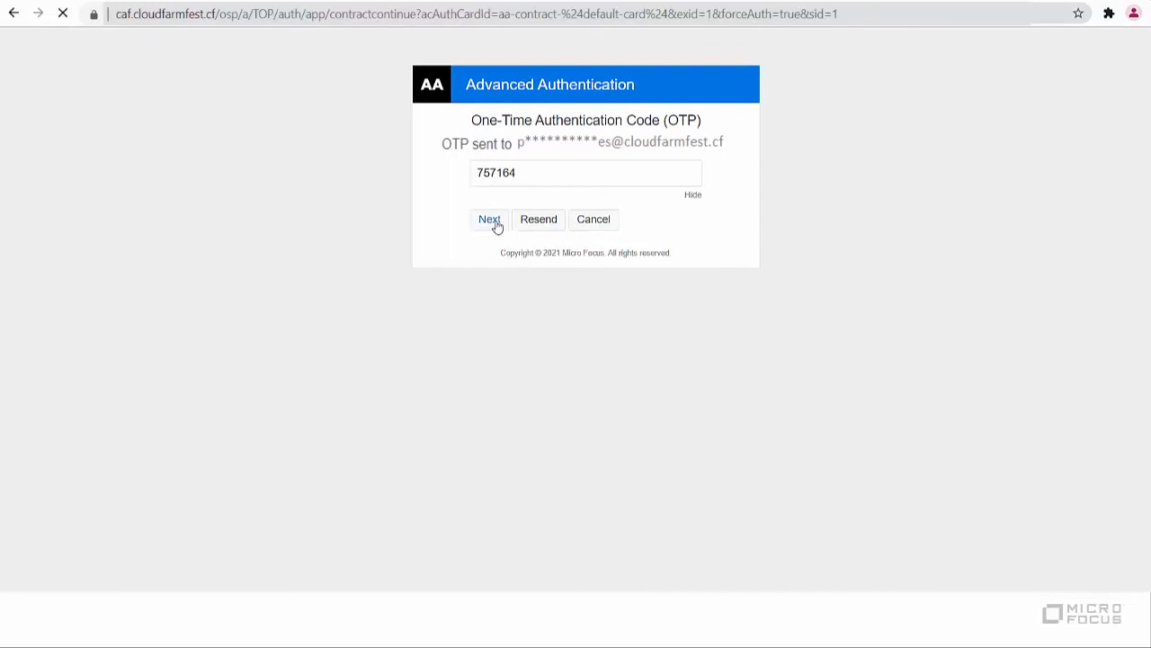
left_click(489, 219)
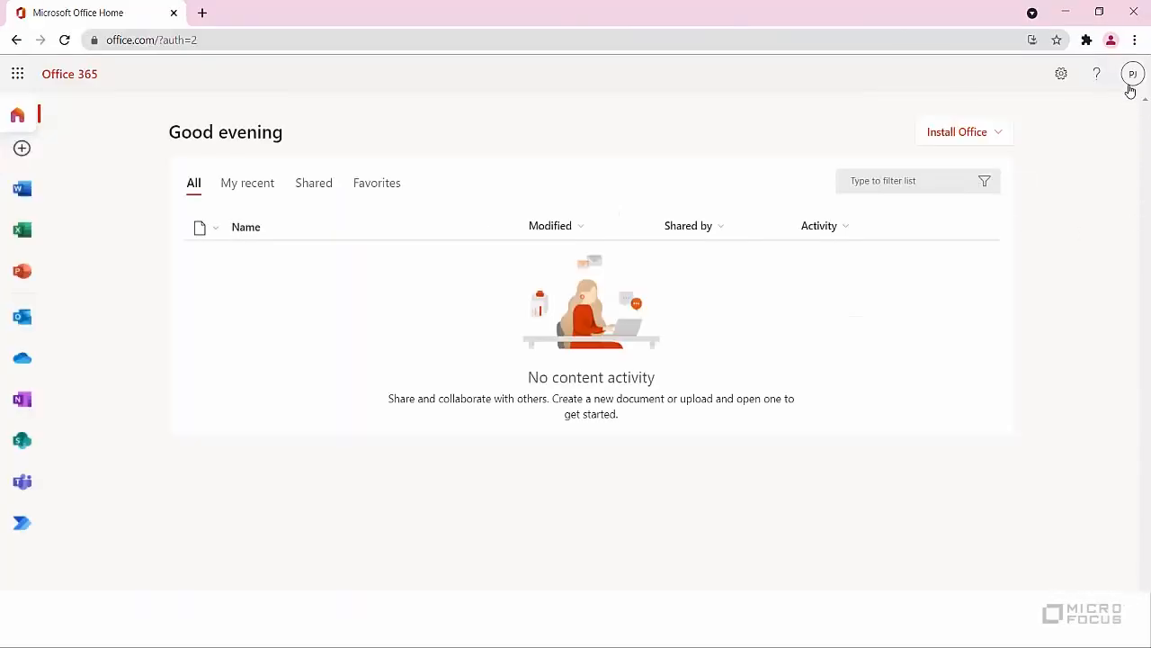
left_click(1134, 74)
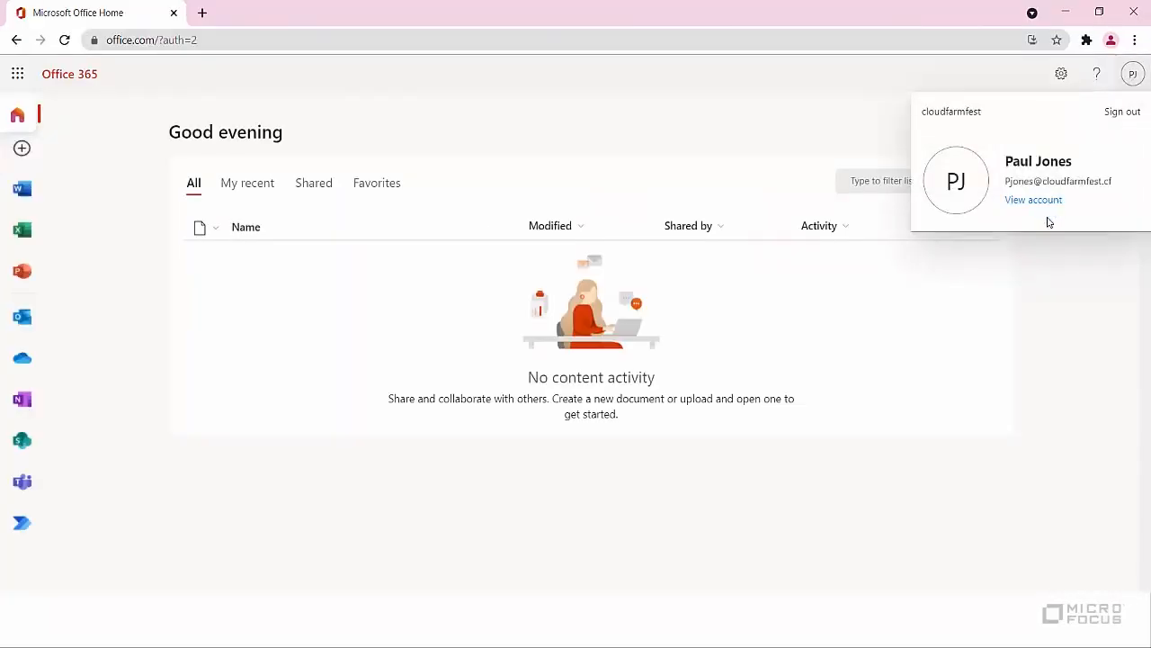